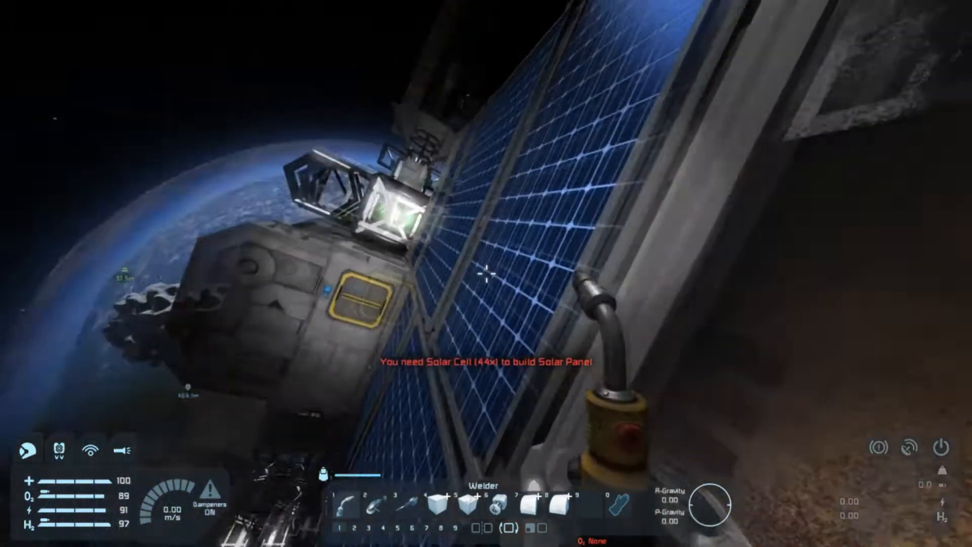
mouse_move(486, 274)
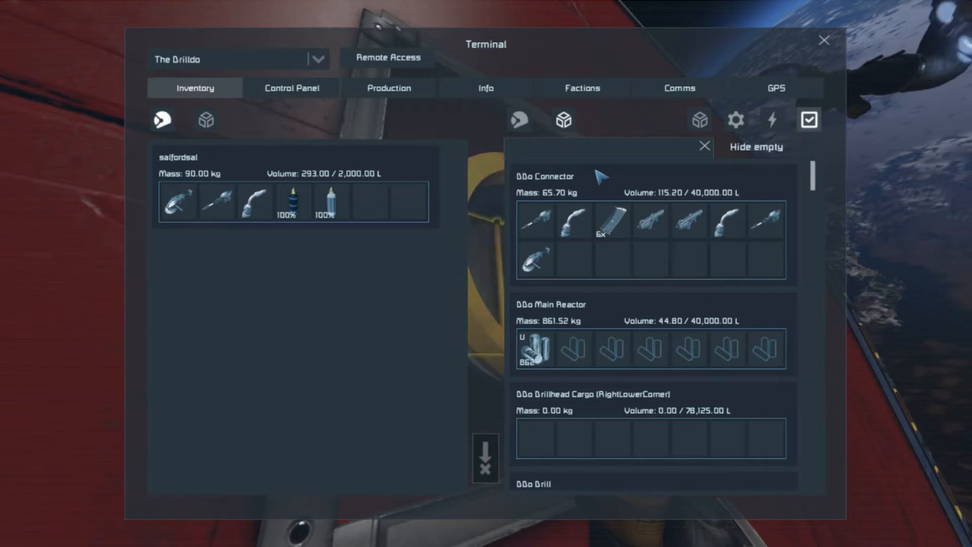
mouse_move(593, 165)
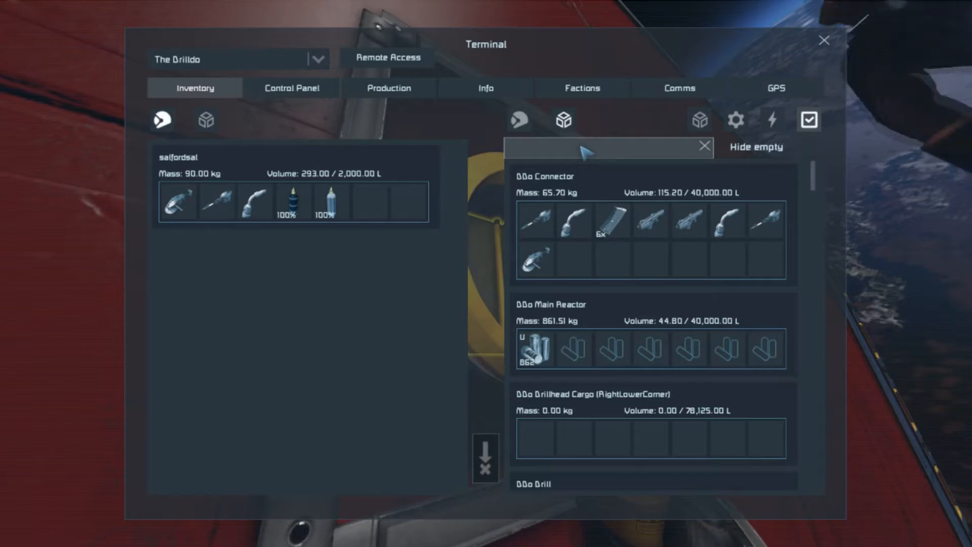
Filter The Drilldo's shared inventory for 'sola' to find solar cells in its cargo
type("sola")
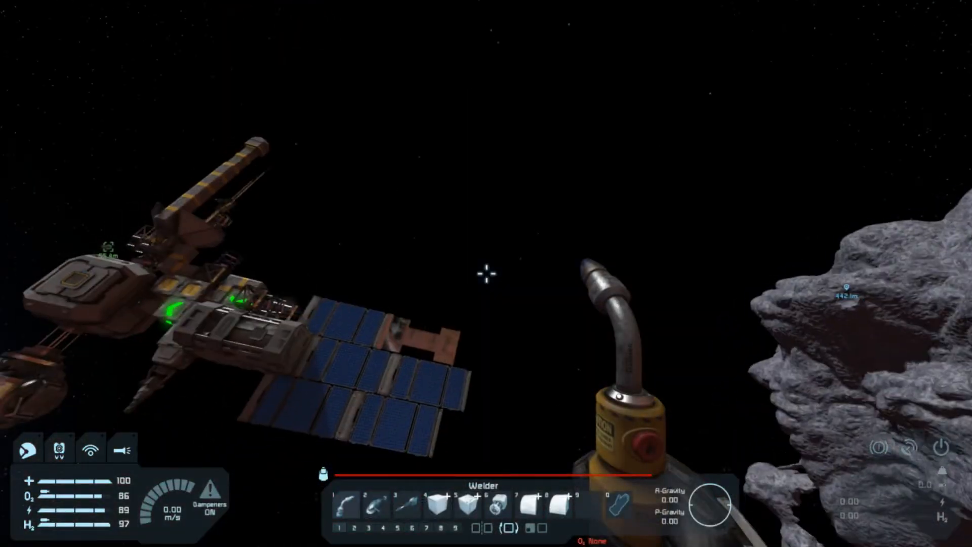
mouse_move(486, 271)
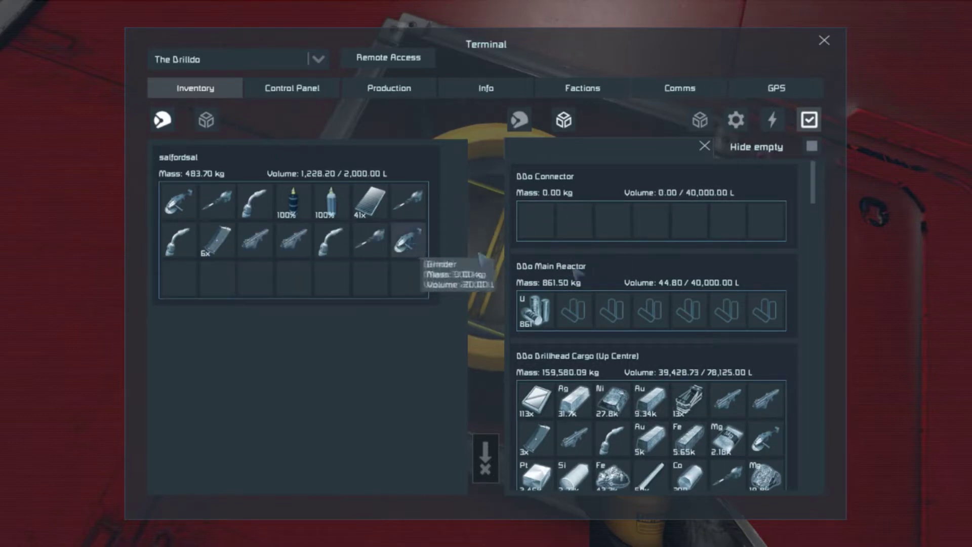
Stash the carried tools and solar cells into the Drillhead Cargo container
scroll("down", 3)
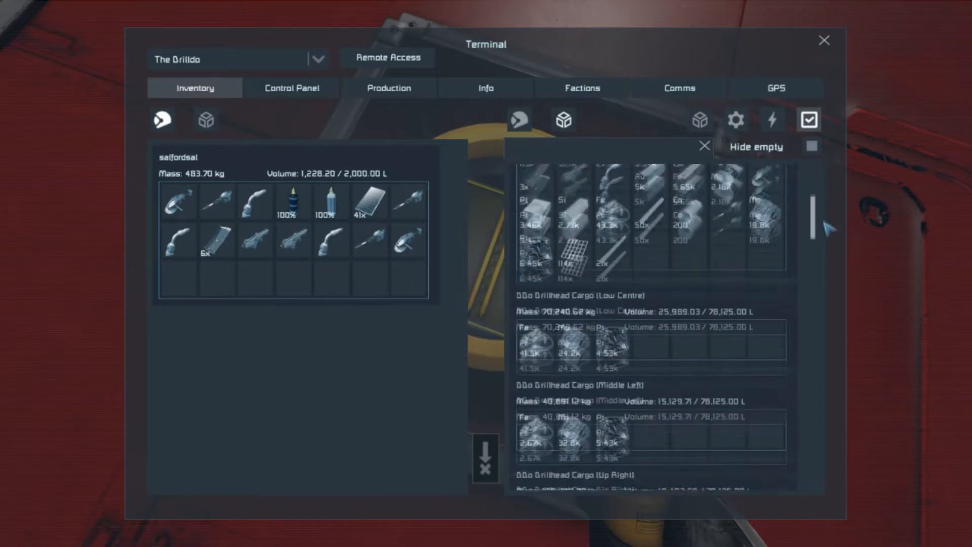
scroll("down", 3)
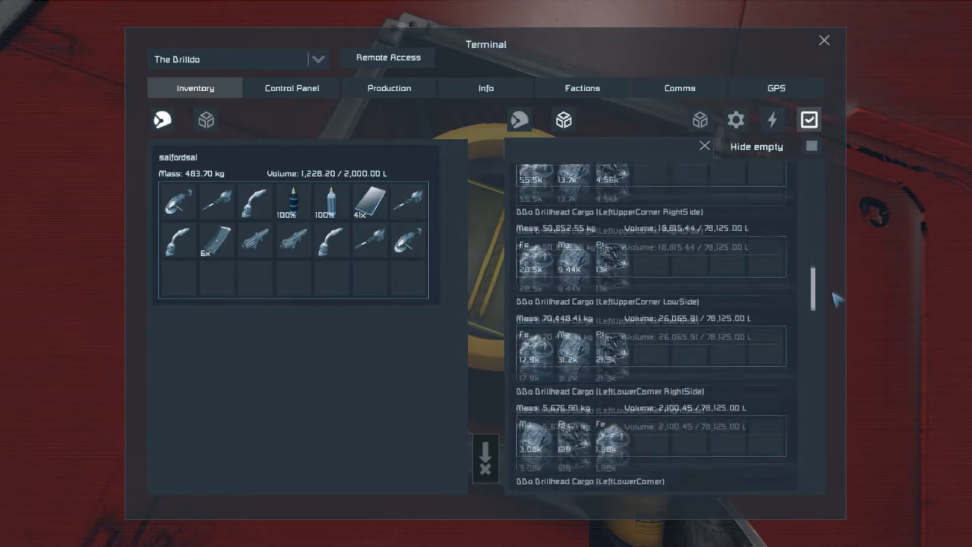
scroll("down", 3)
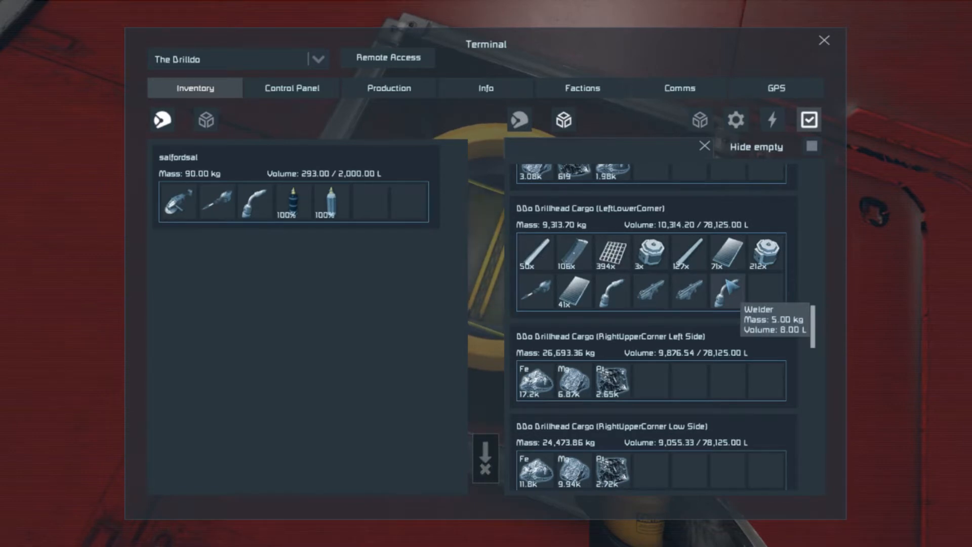
mouse_move(689, 294)
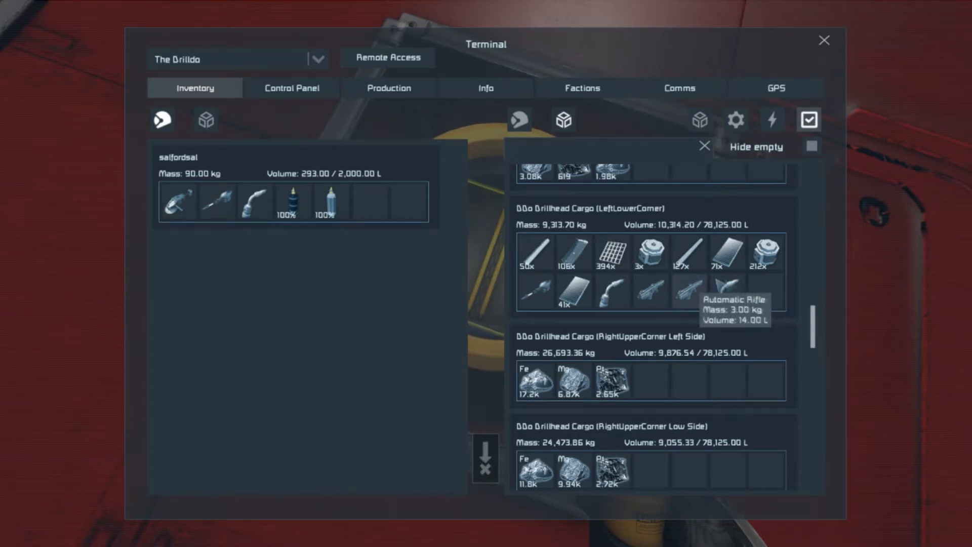
mouse_move(727, 295)
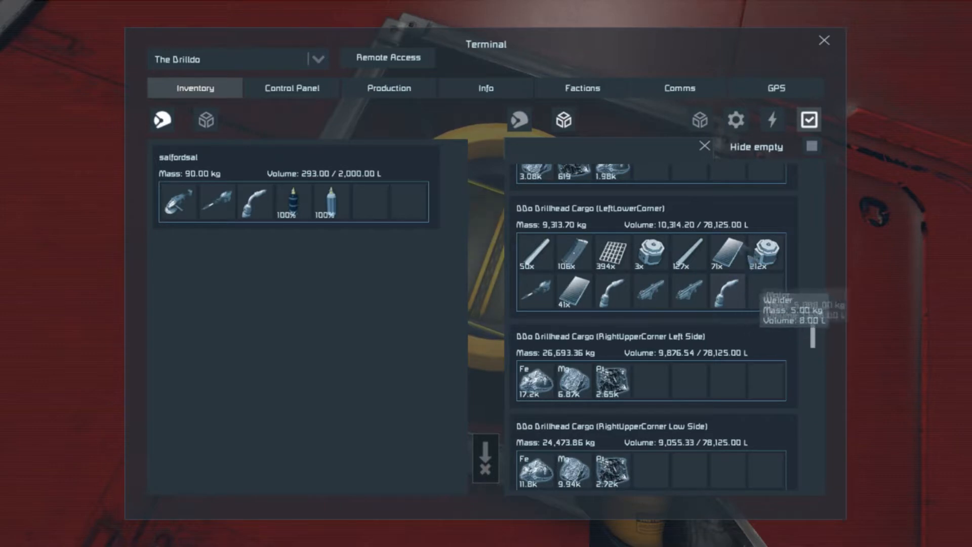
Filter the cargo for 'st' and take a stack of steel plates into own inventory
type("steel")
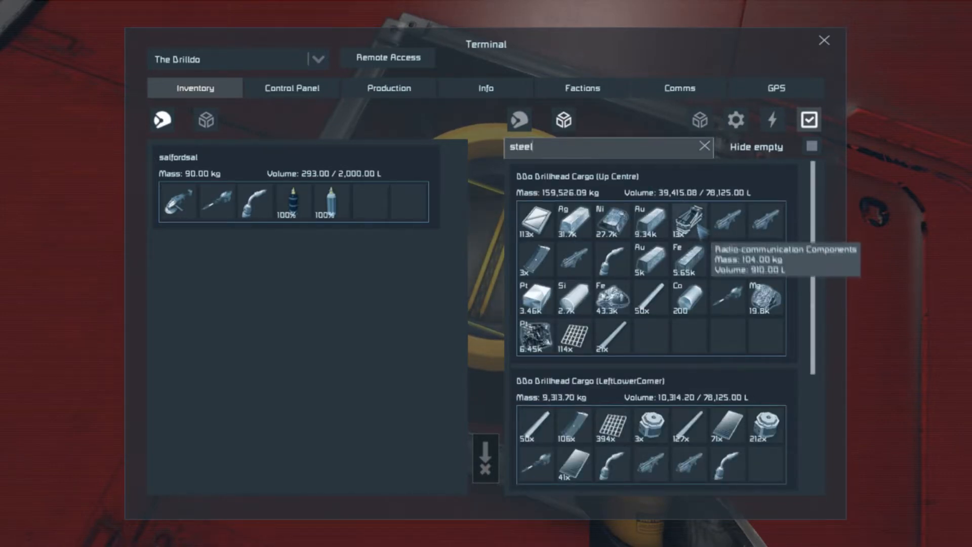
scroll("down", 3)
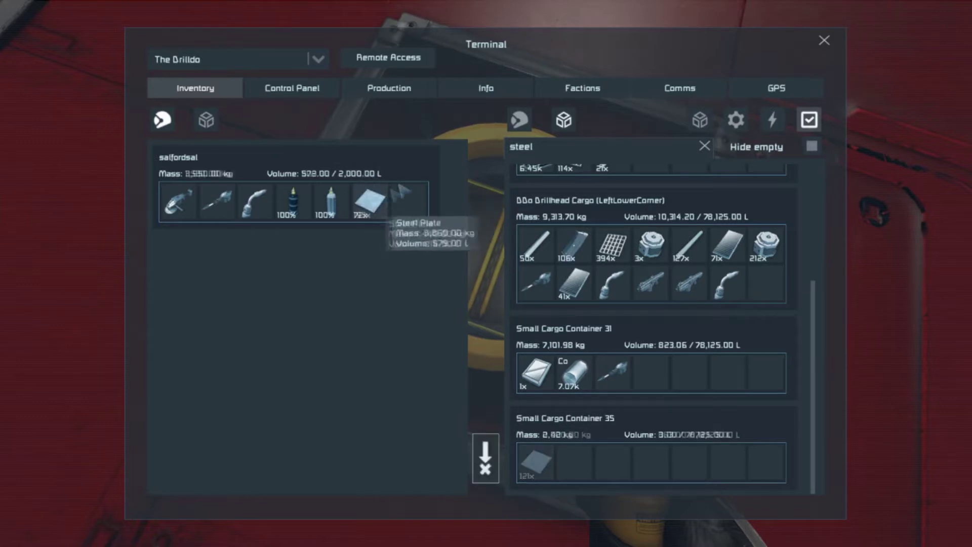
left_click(388, 87)
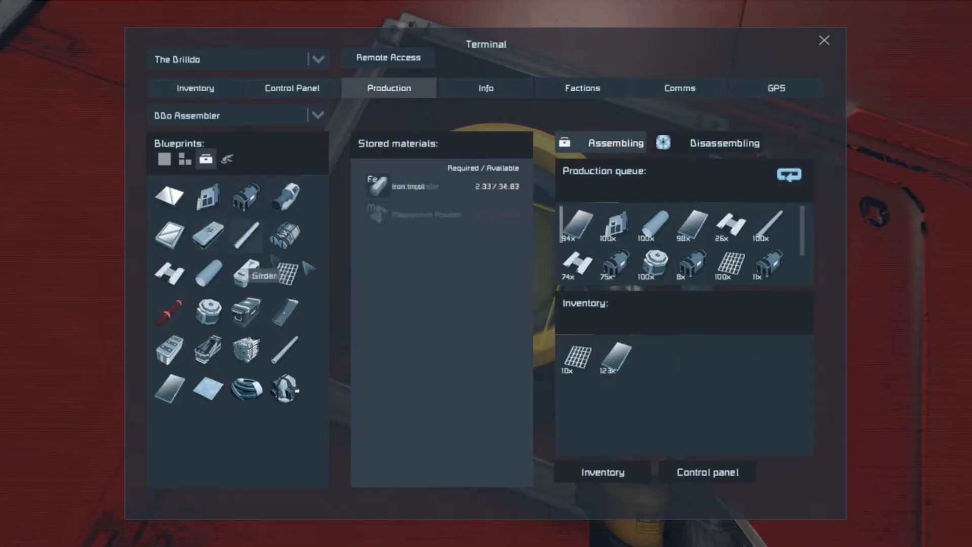
mouse_move(575, 225)
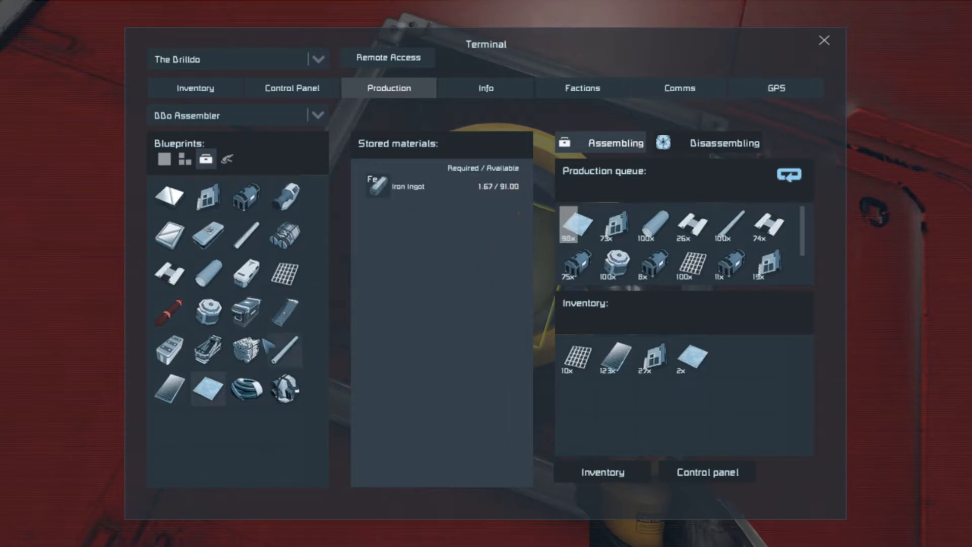
mouse_move(208, 389)
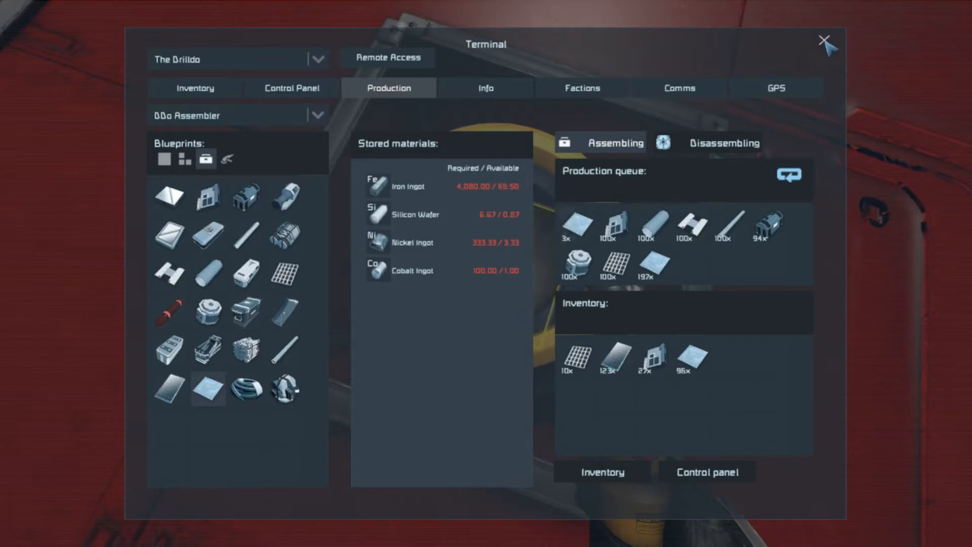
Queue a large batch of Solar Cells in the assembler and close the Terminal
left_click(823, 41)
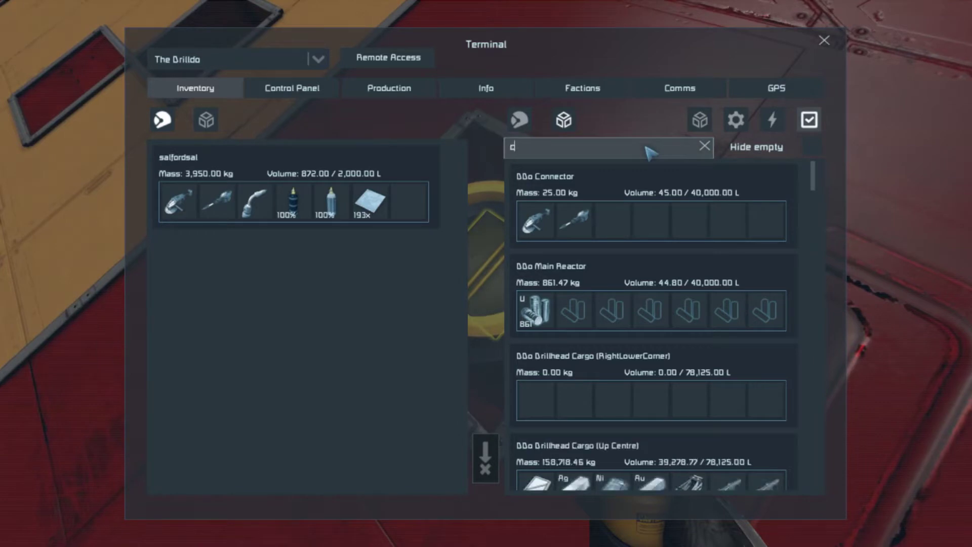
Filter the cargo for 'con' and take the solar cells and 13 construction components
type("con")
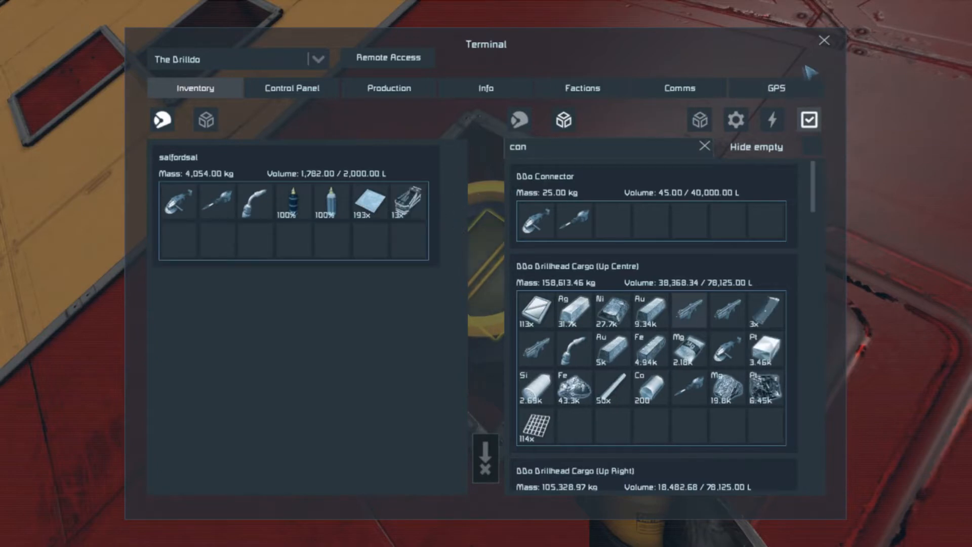
mouse_move(531, 428)
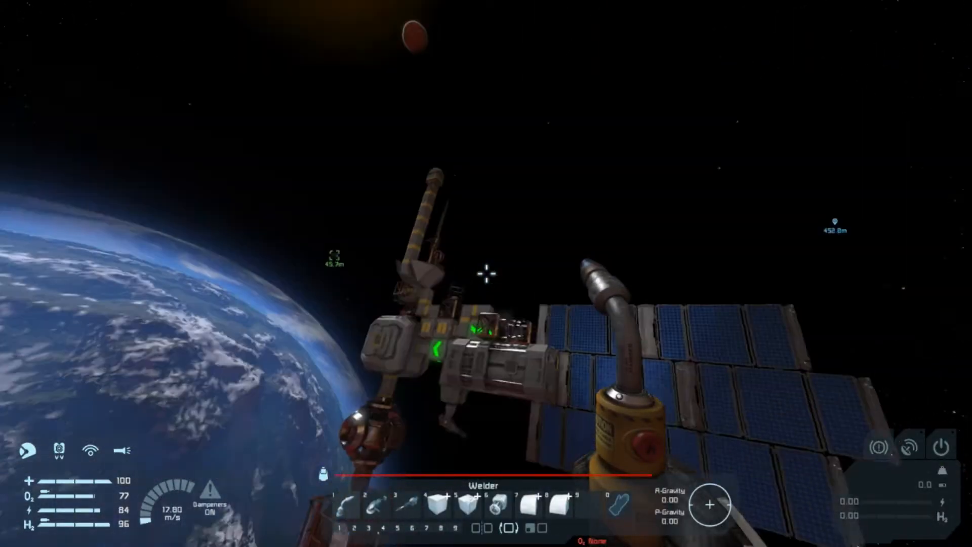
mouse_move(487, 272)
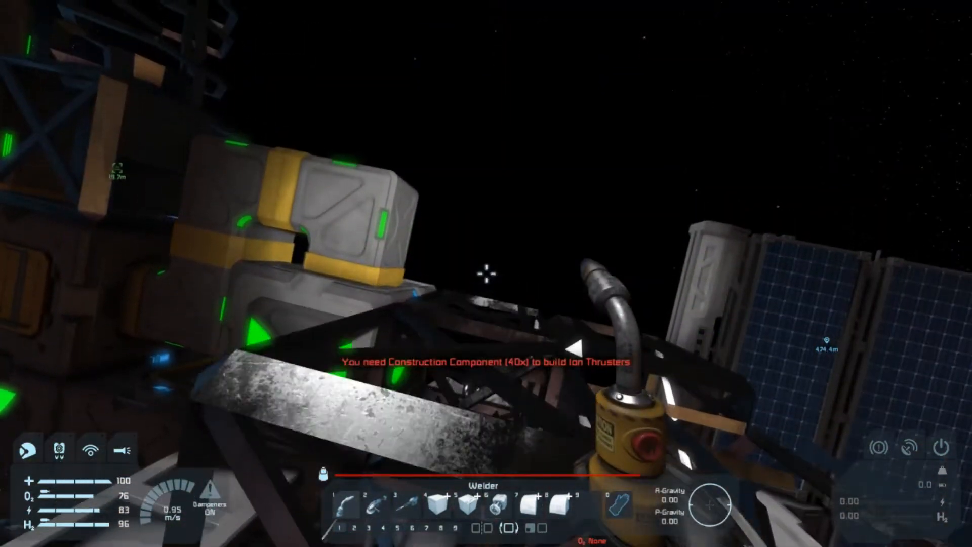
mouse_move(486, 274)
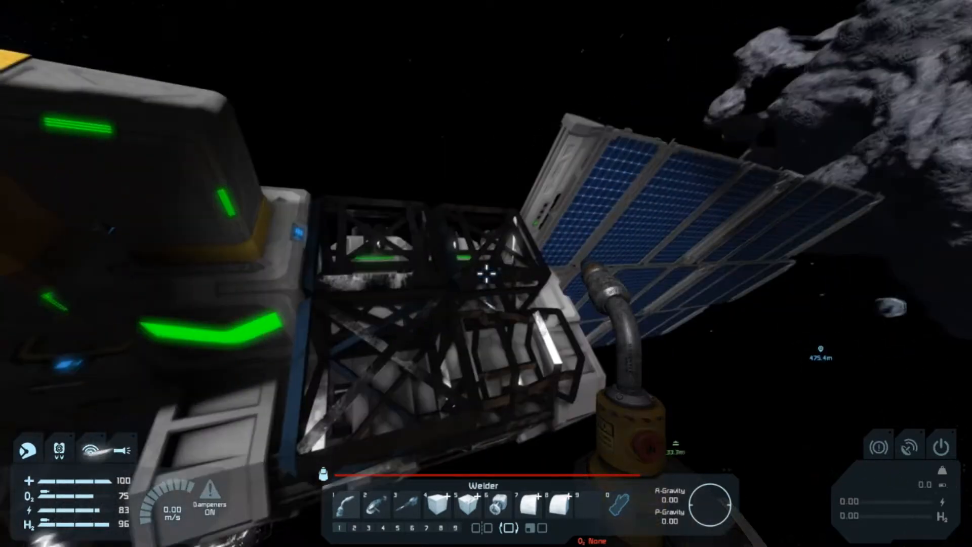
mouse_move(487, 272)
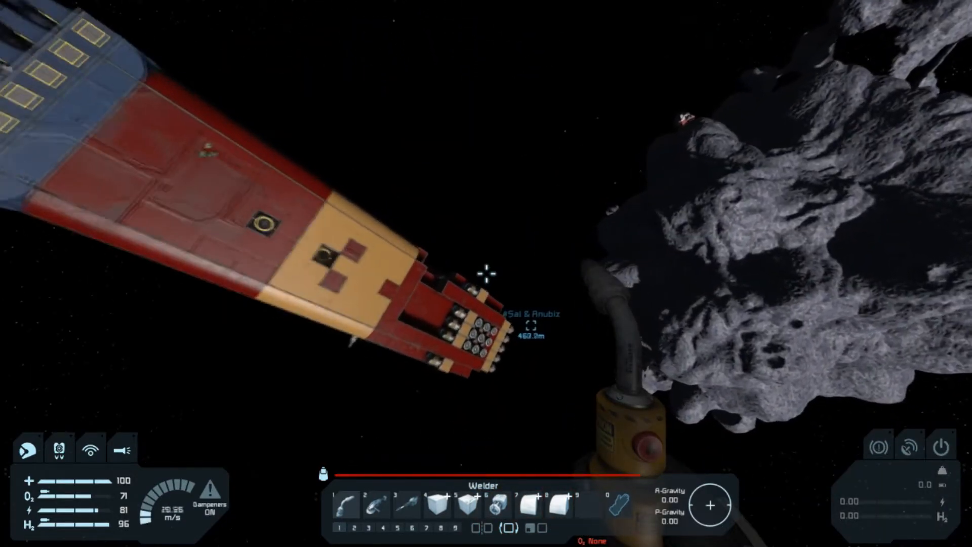
mouse_move(486, 275)
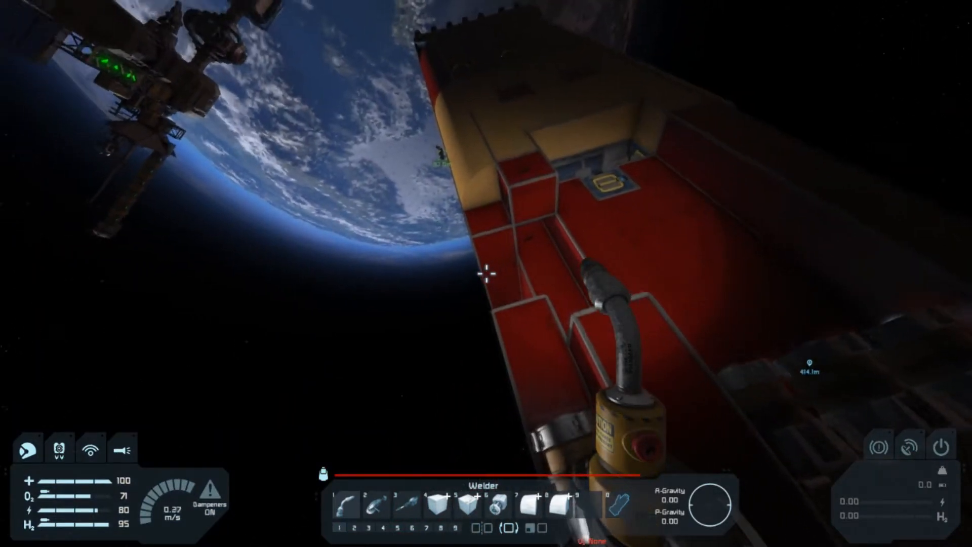
mouse_move(486, 275)
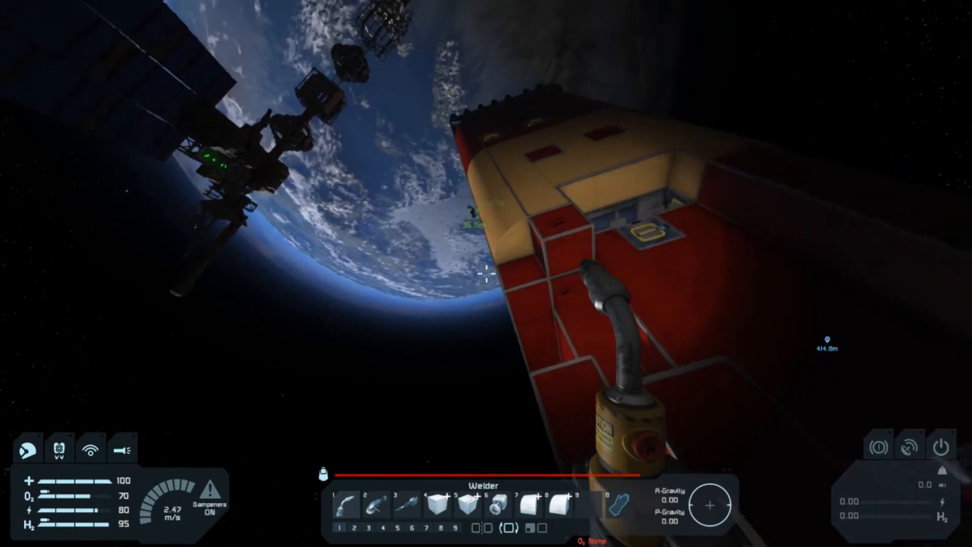
mouse_move(485, 272)
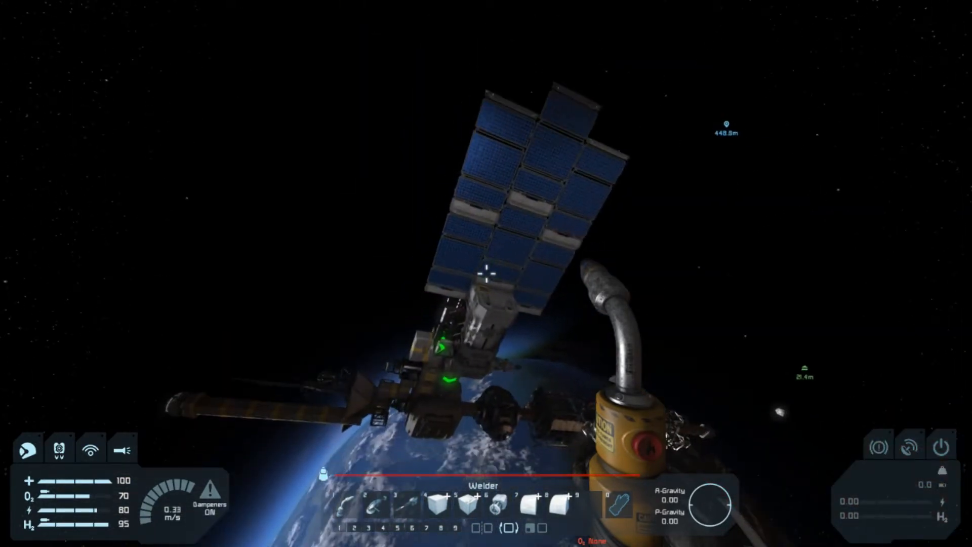
mouse_move(486, 273)
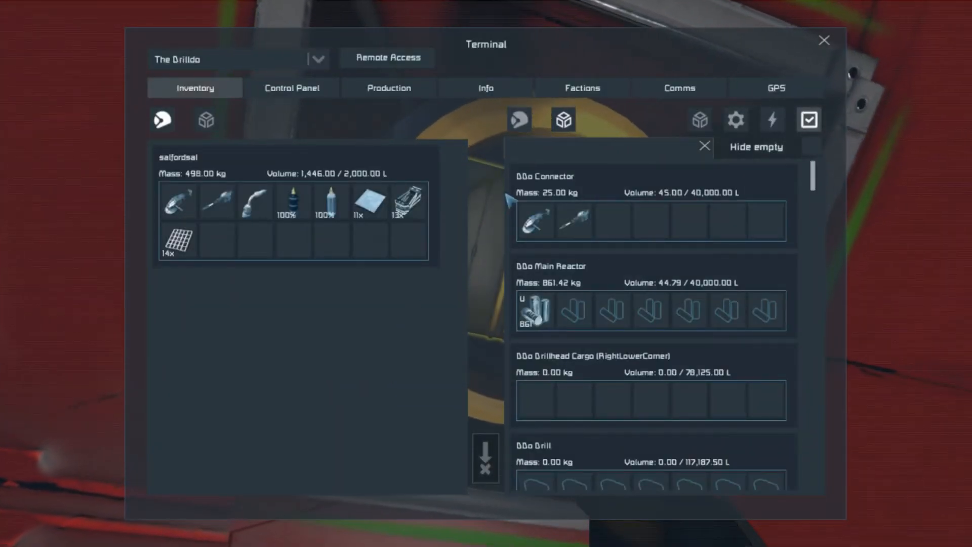
mouse_move(736, 198)
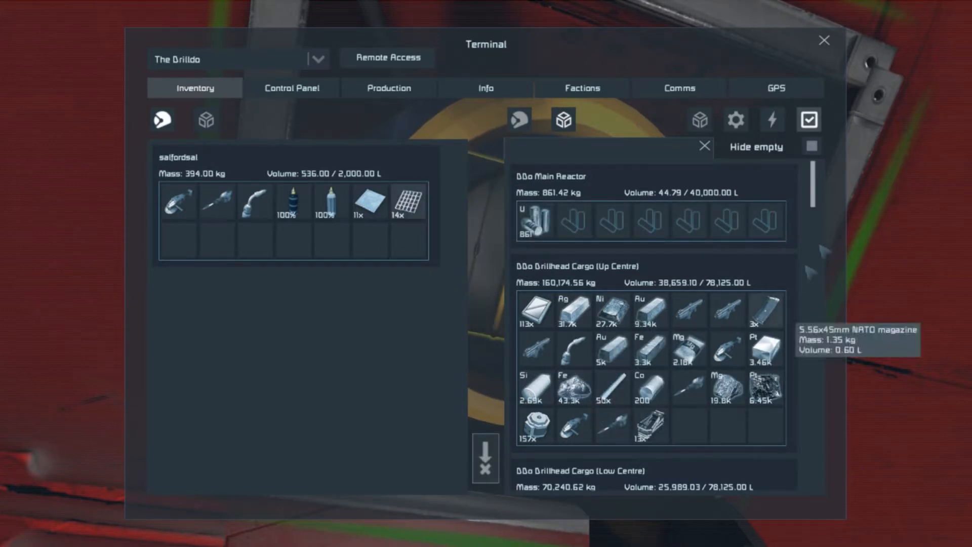
Move the 88- and 68-unit component stacks from The Drillda's containers into own inventory
scroll("up", 3)
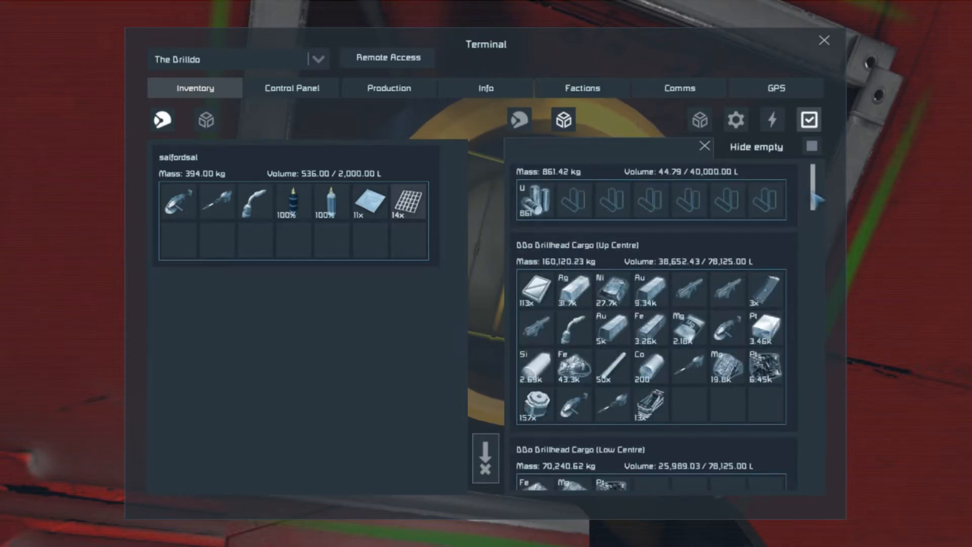
scroll("down", 3)
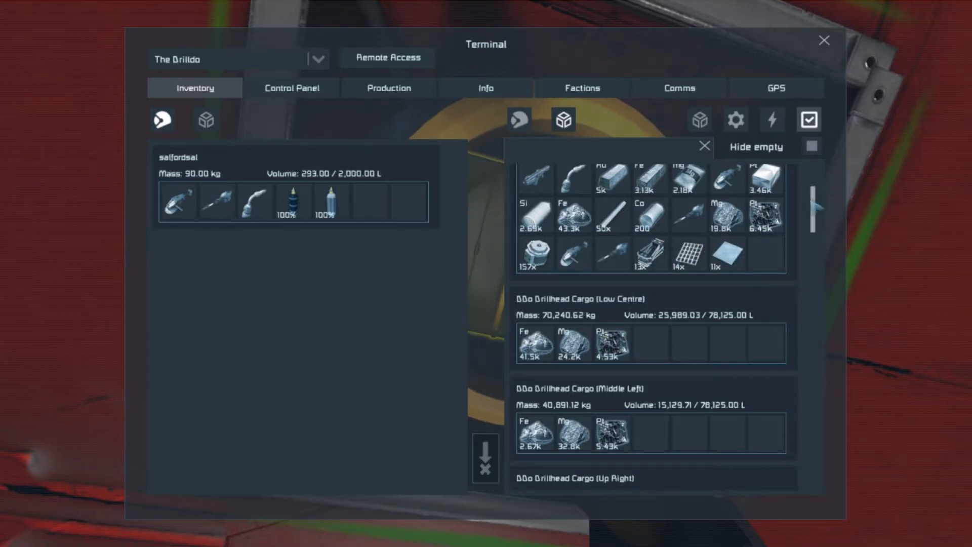
scroll("down", 3)
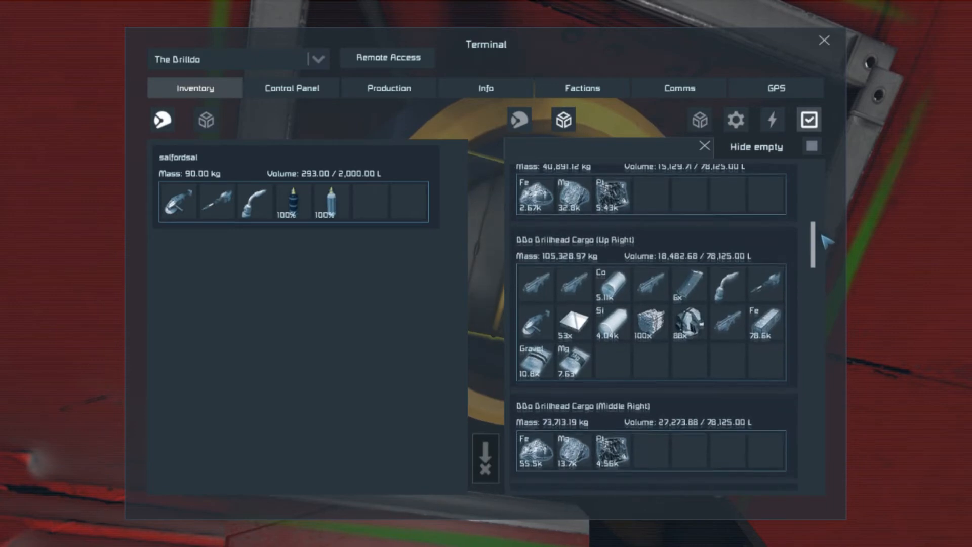
scroll("down", 3)
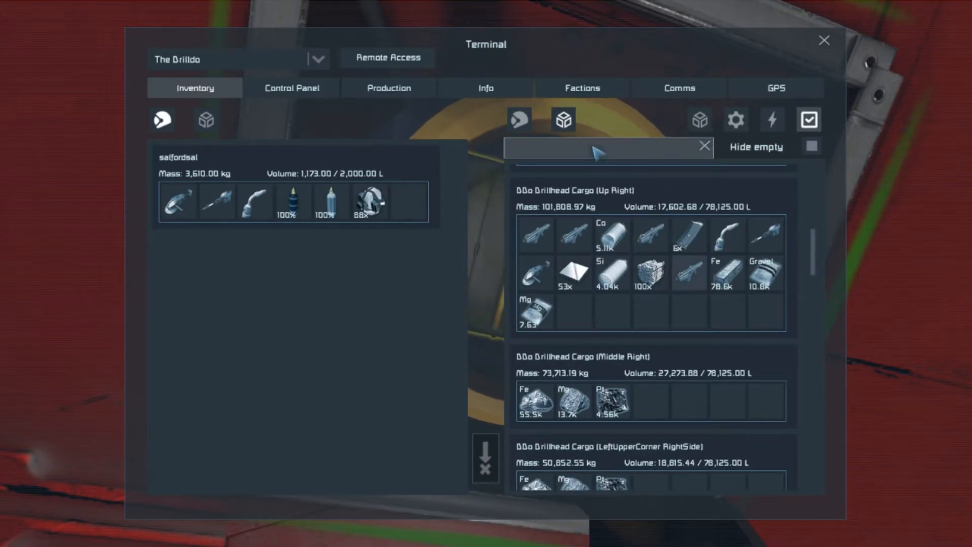
Filter the containers for 'cons', clear the search, then filter for 'larg'
type("s")
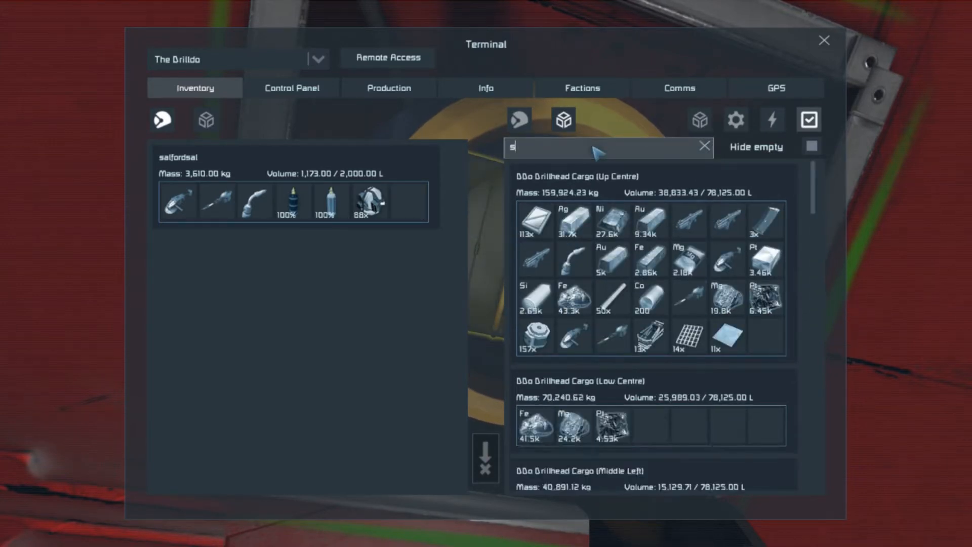
type("cons")
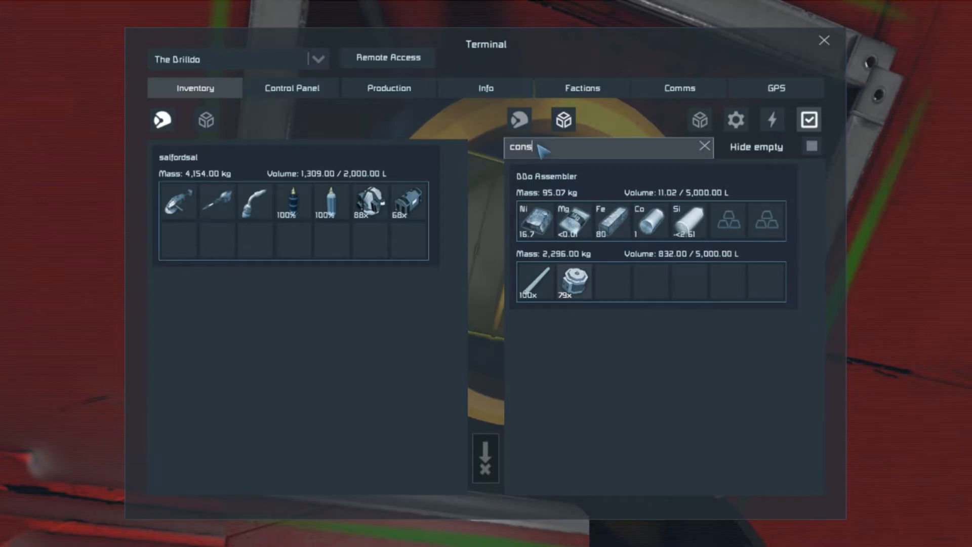
left_click(704, 147)
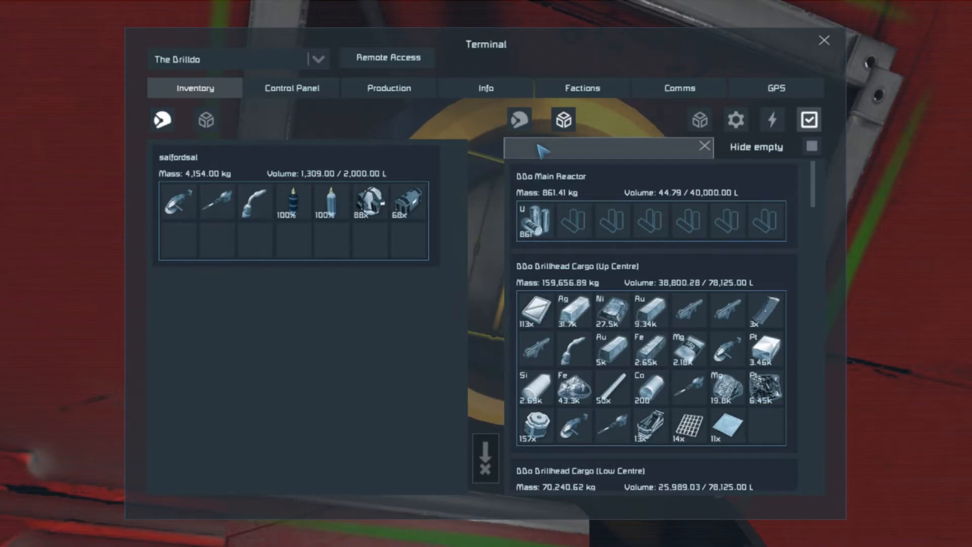
type("larg")
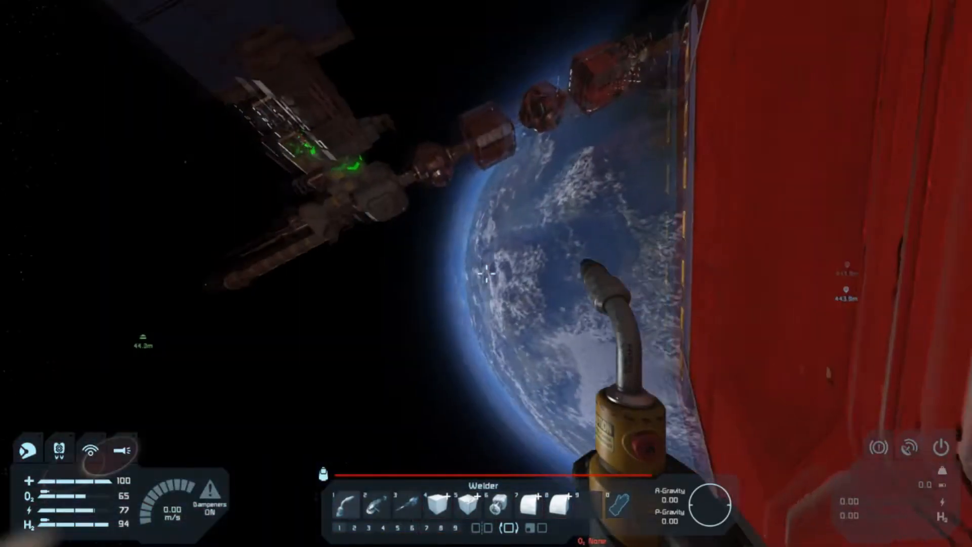
mouse_move(486, 278)
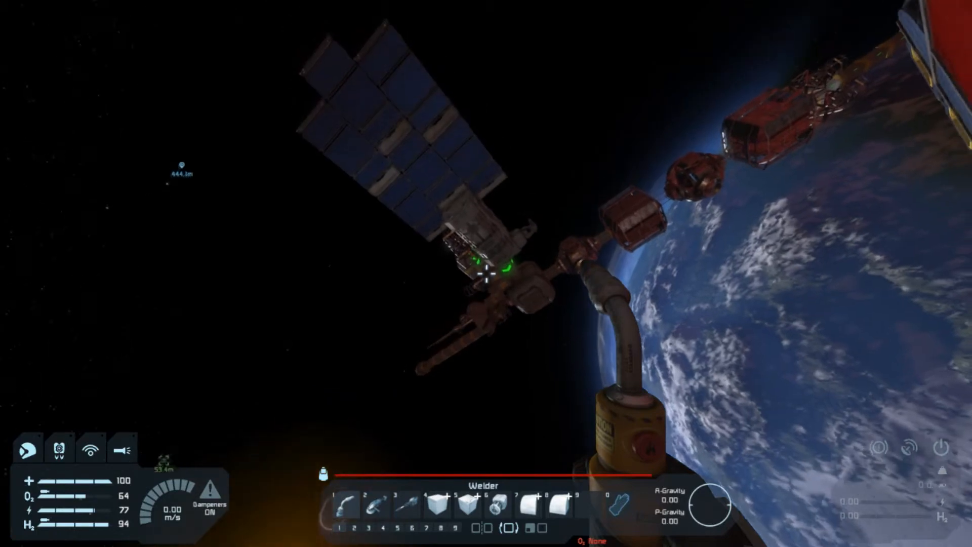
mouse_move(486, 273)
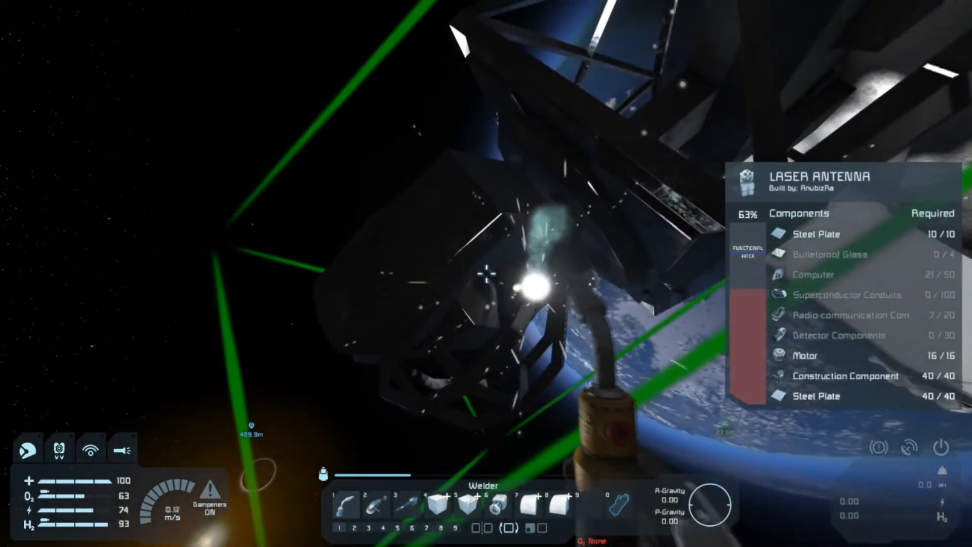
Weld the station's unfinished laser antenna up to 63% completion
left_click(485, 279)
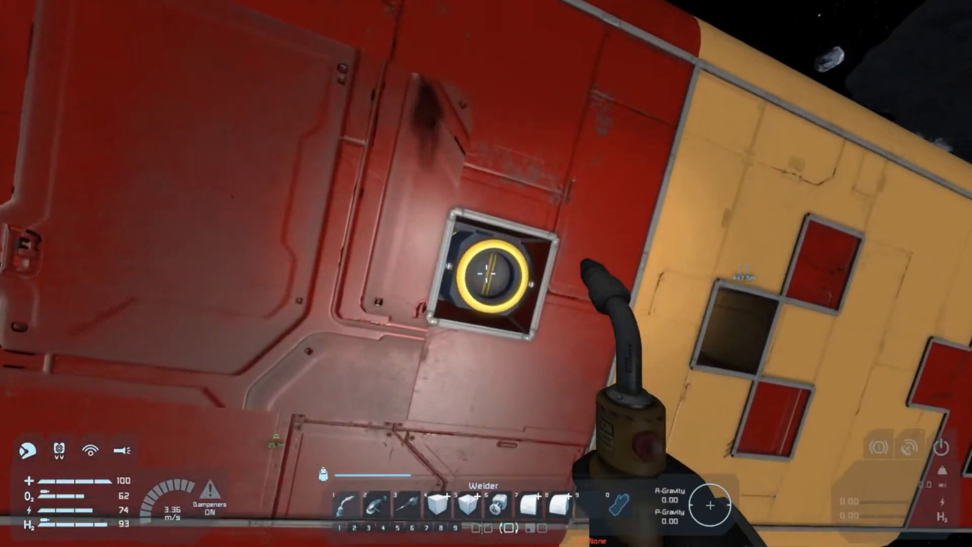
Jetpack away from the red ship's hull toward the solar-panelled station by the asteroid
left_click(492, 272)
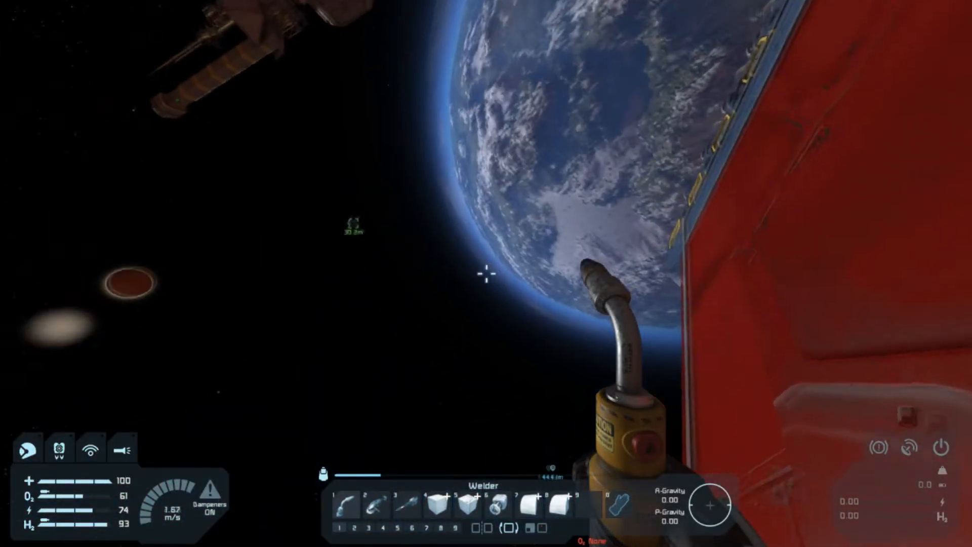
mouse_move(486, 274)
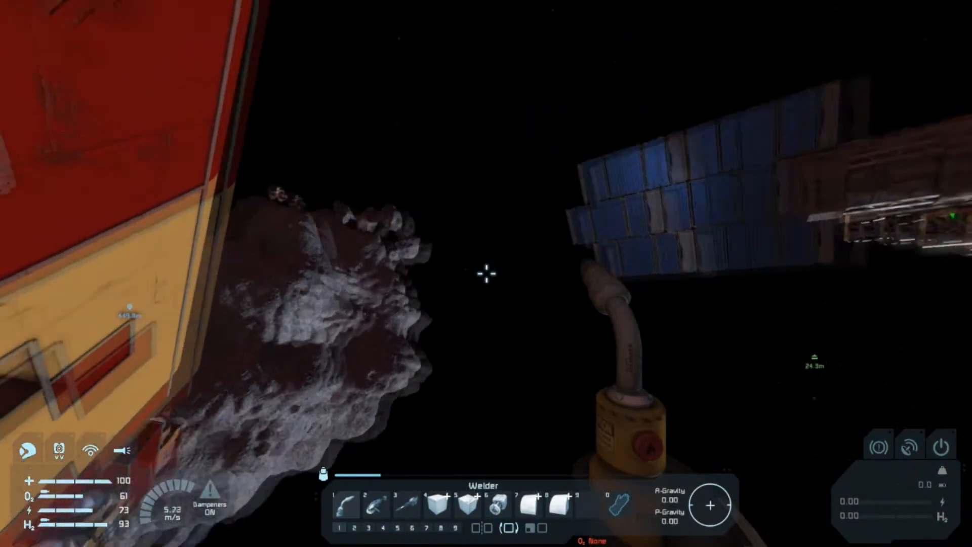
mouse_move(486, 274)
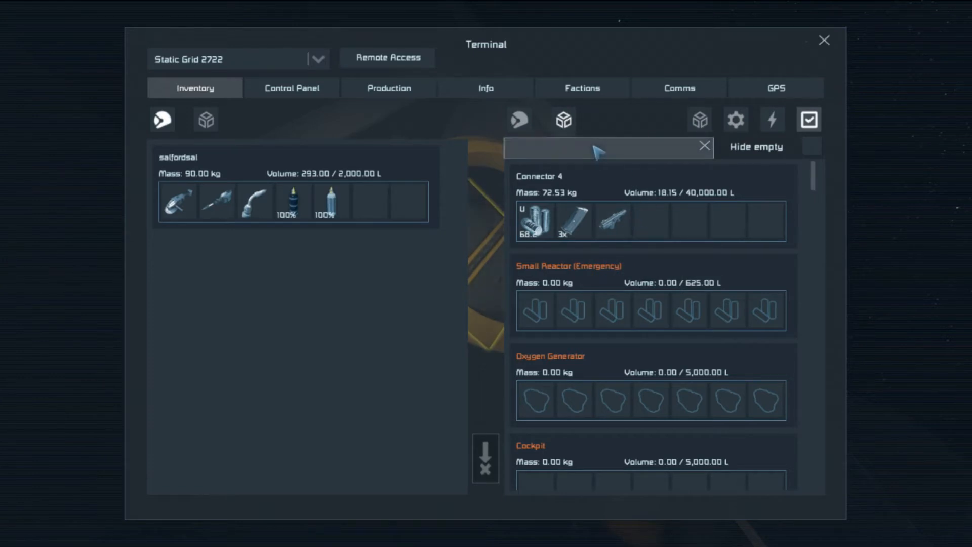
Hide empty containers on Static Grid 2722 and show the main assembler's production queue
left_click(810, 146)
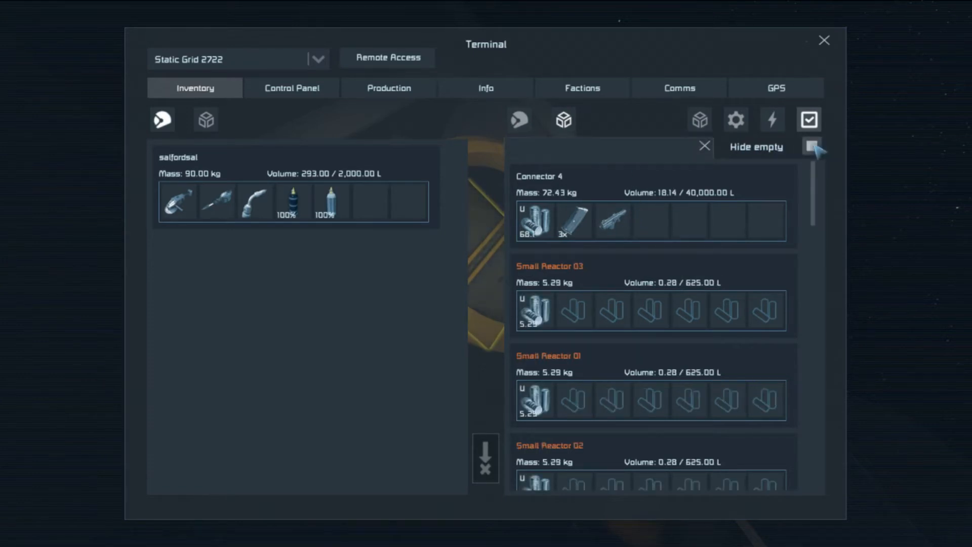
left_click(811, 147)
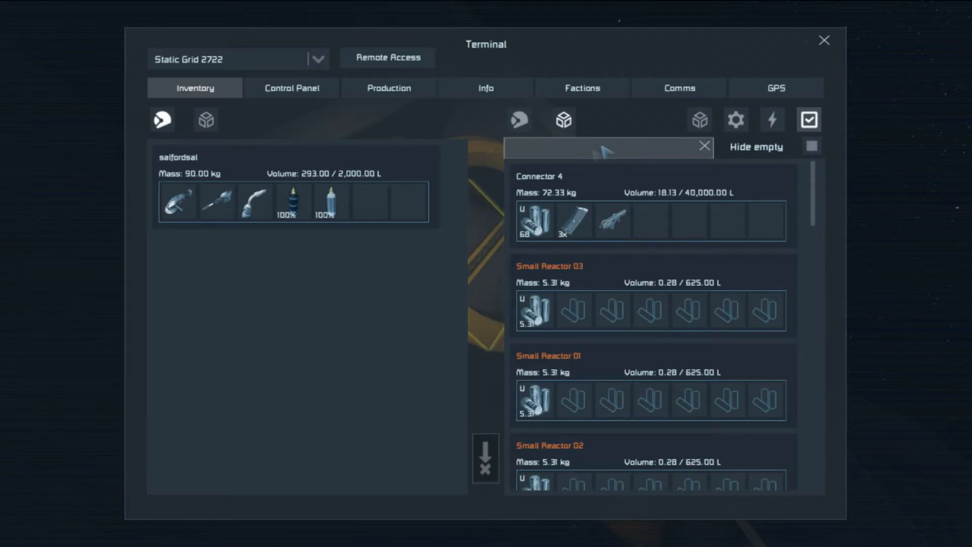
left_click(388, 87)
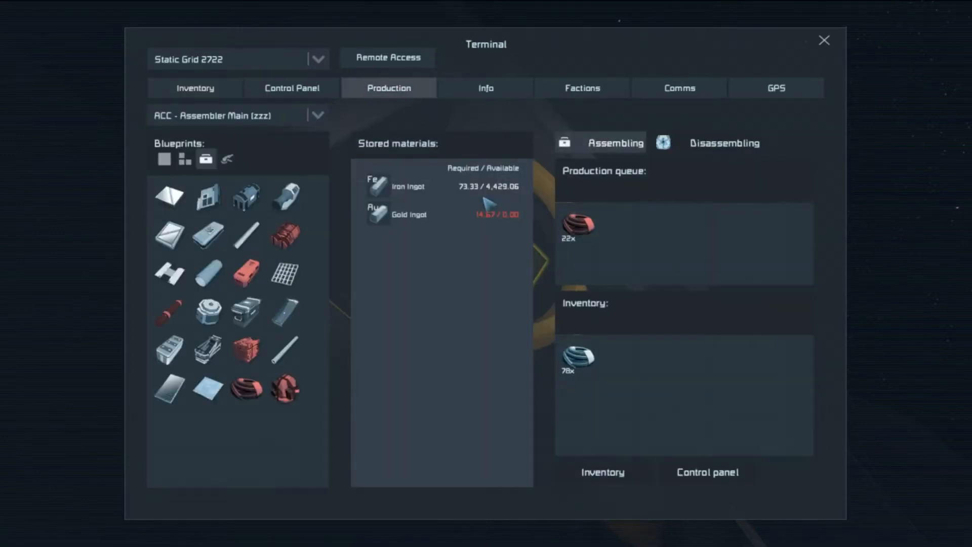
mouse_move(316, 356)
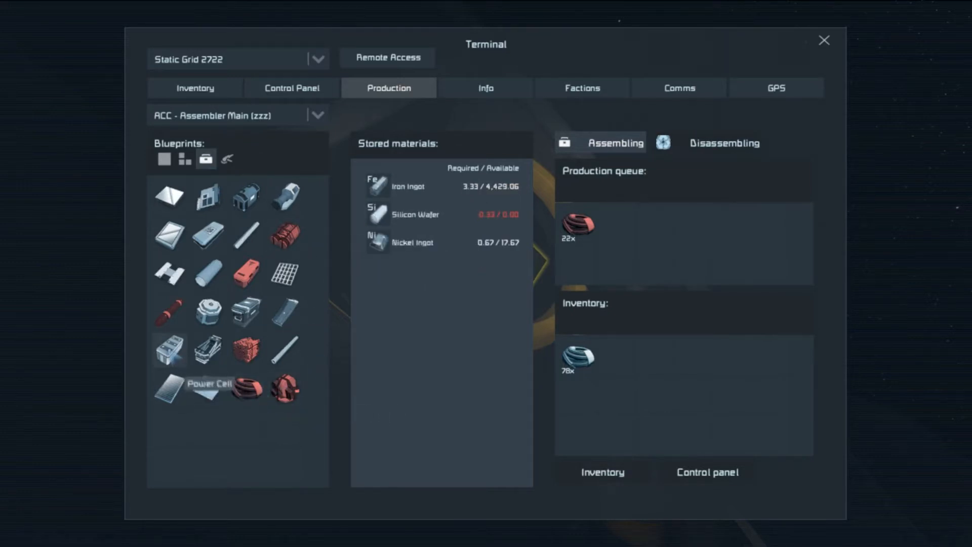
mouse_move(208, 390)
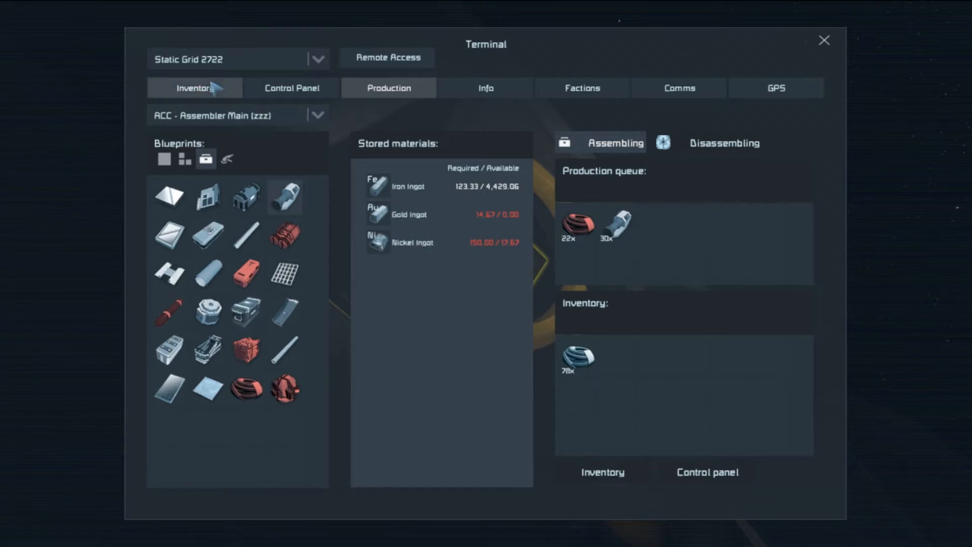
Add a 30-unit component batch to the assembler queue and return to the inventory listing
left_click(194, 87)
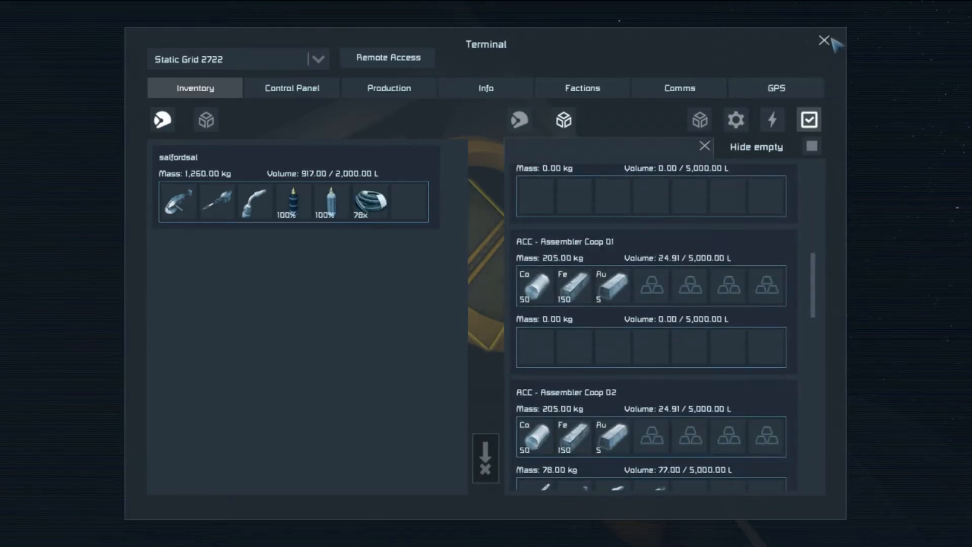
Scroll the station's stored-item list down through its containers
scroll("down", 3)
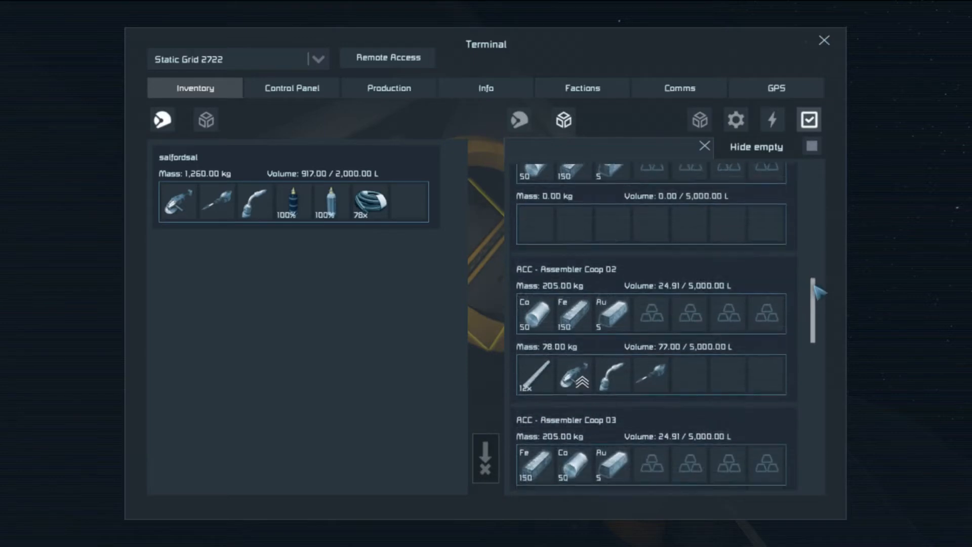
scroll("down", 3)
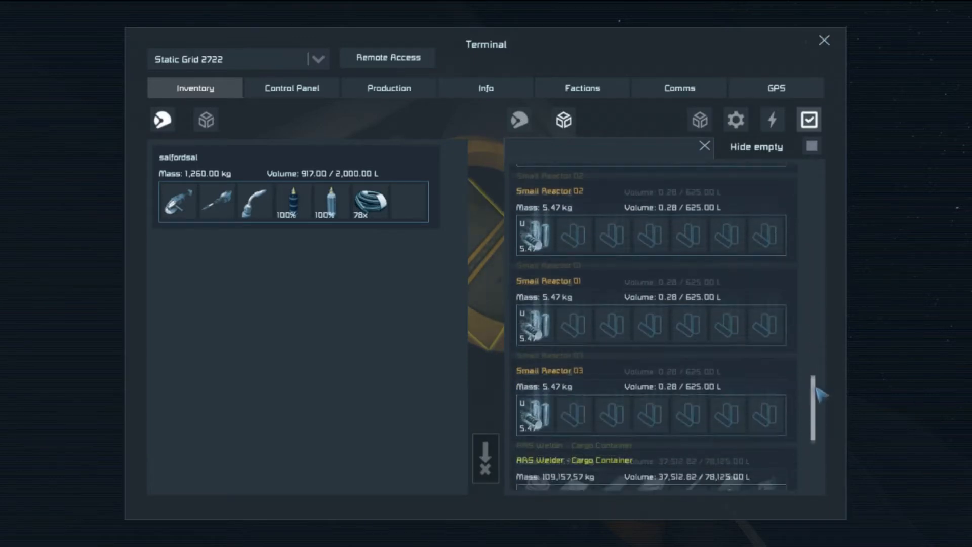
scroll("down", 3)
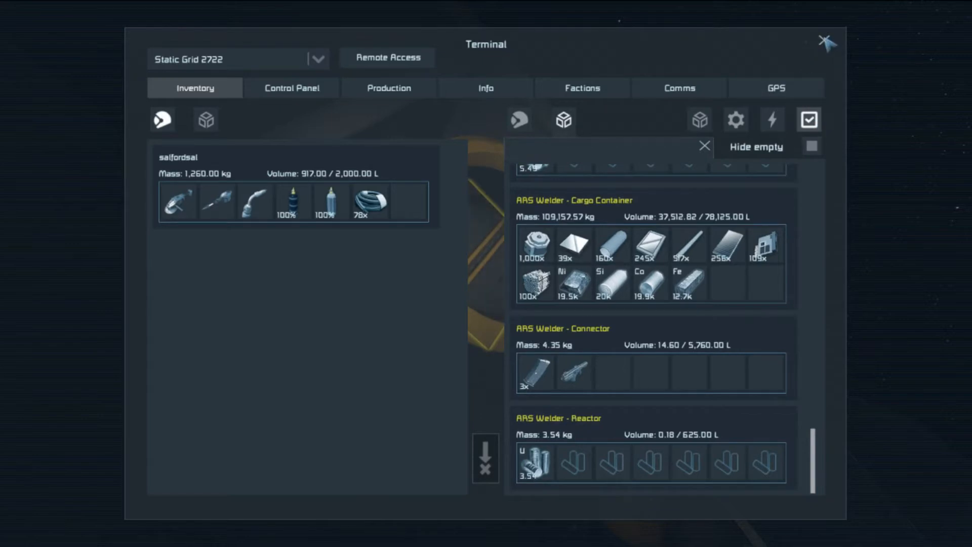
Search the container list for 'd', 'r', 'ad', finding nothing, and clear the search
left_click(827, 42)
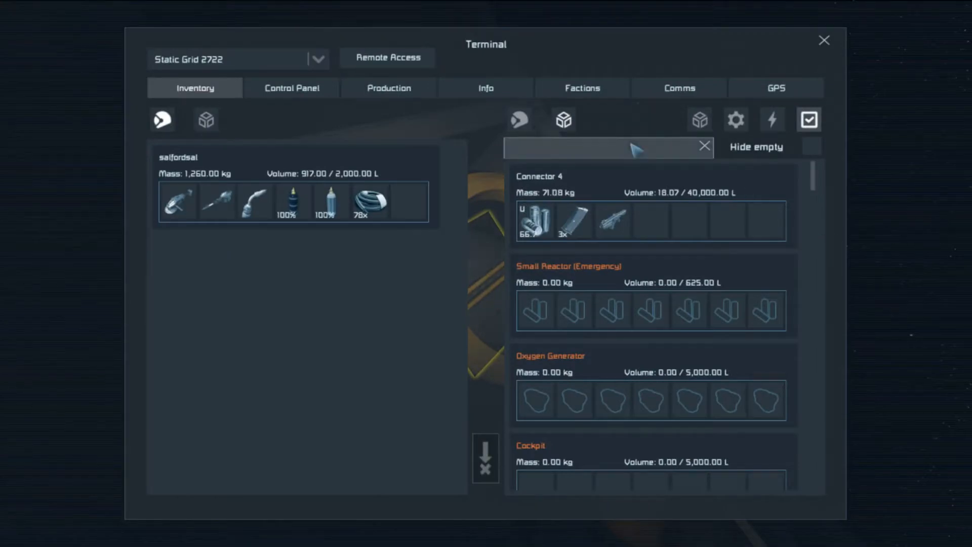
type("d")
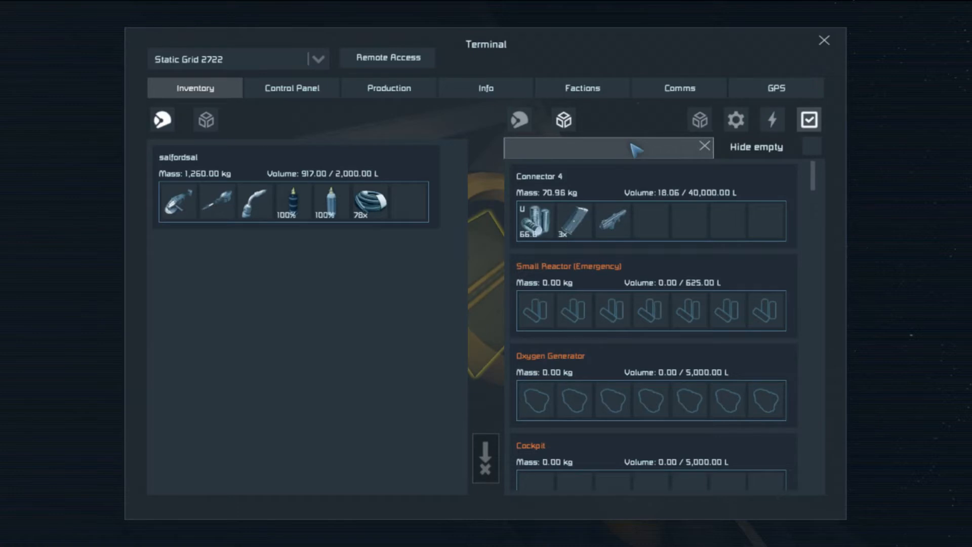
type("r")
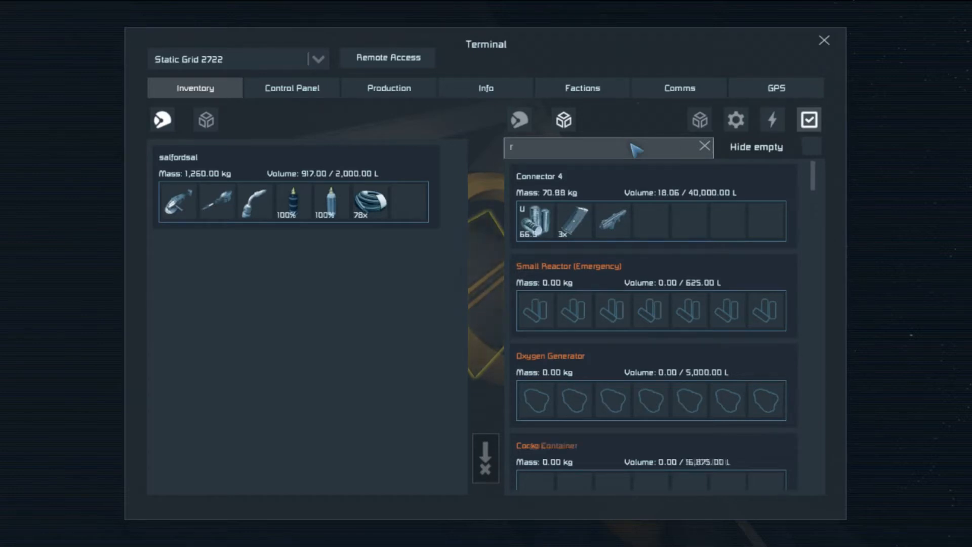
type("ad")
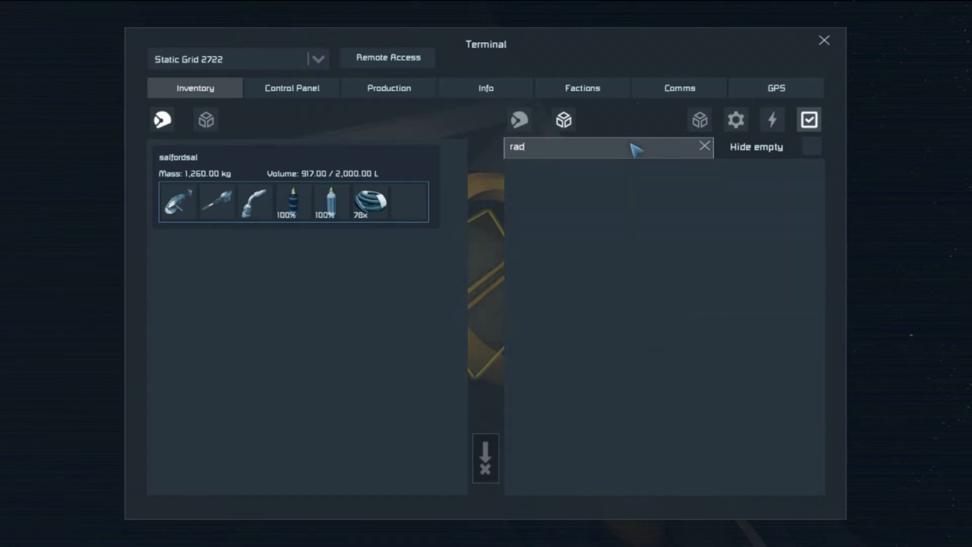
left_click(703, 146)
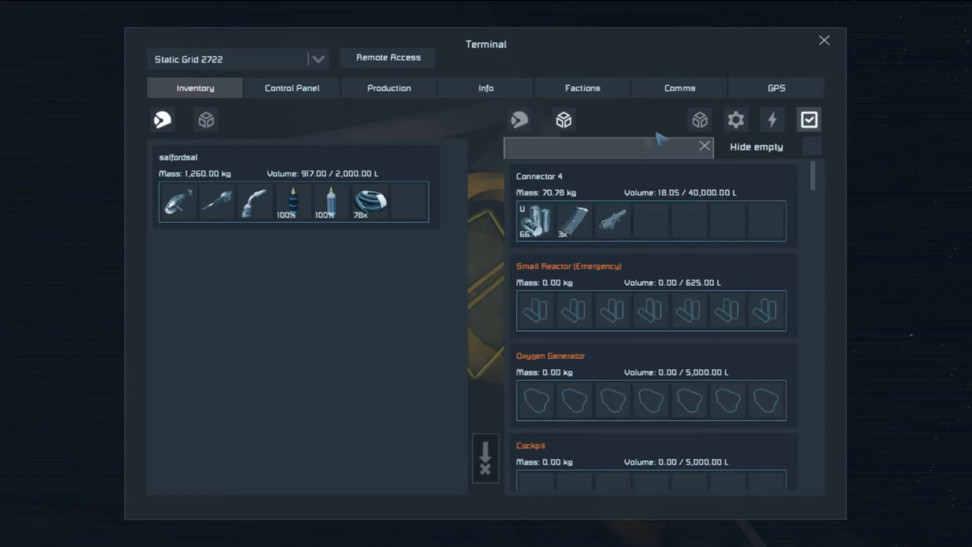
Review the ARS Welder's cargo container, connector and reactor contents, then close the Terminal
scroll("down", 3)
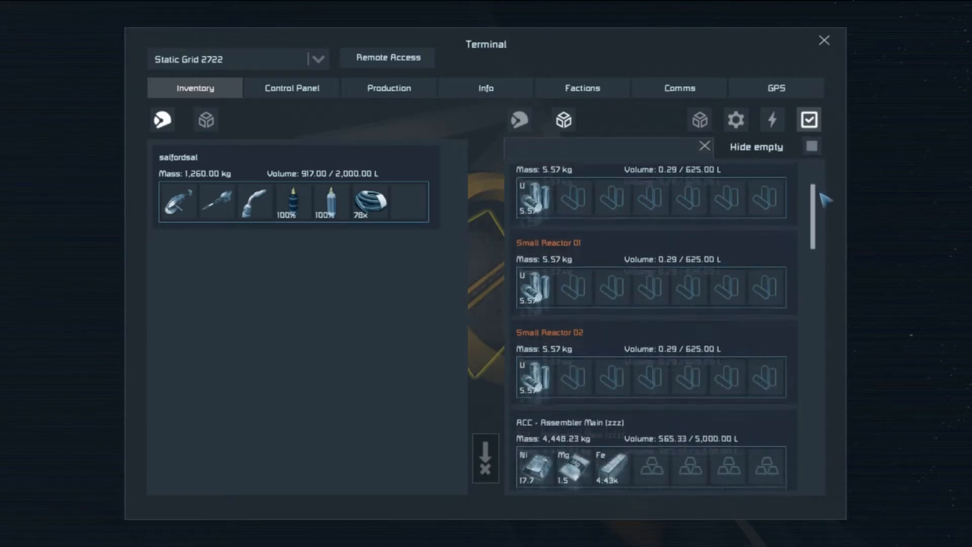
scroll("down", 3)
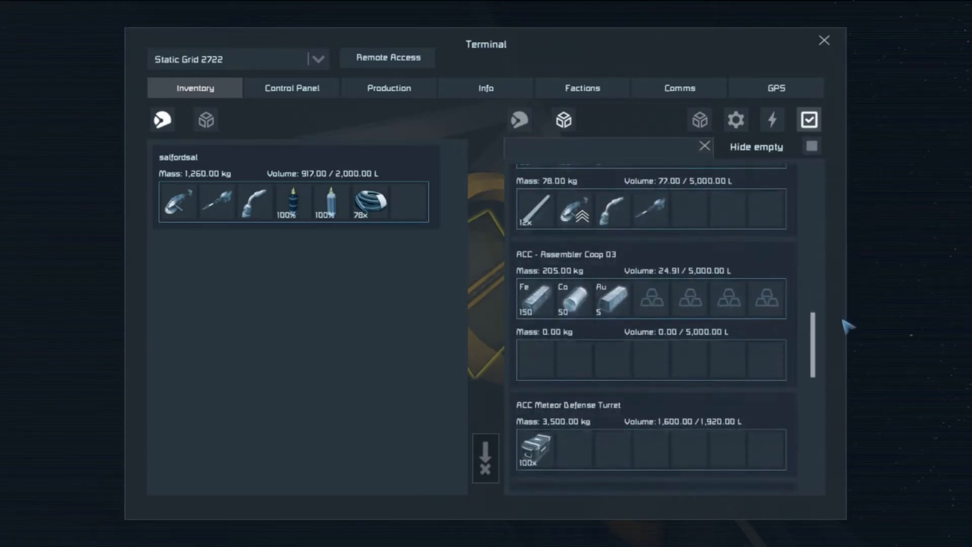
scroll("down", 3)
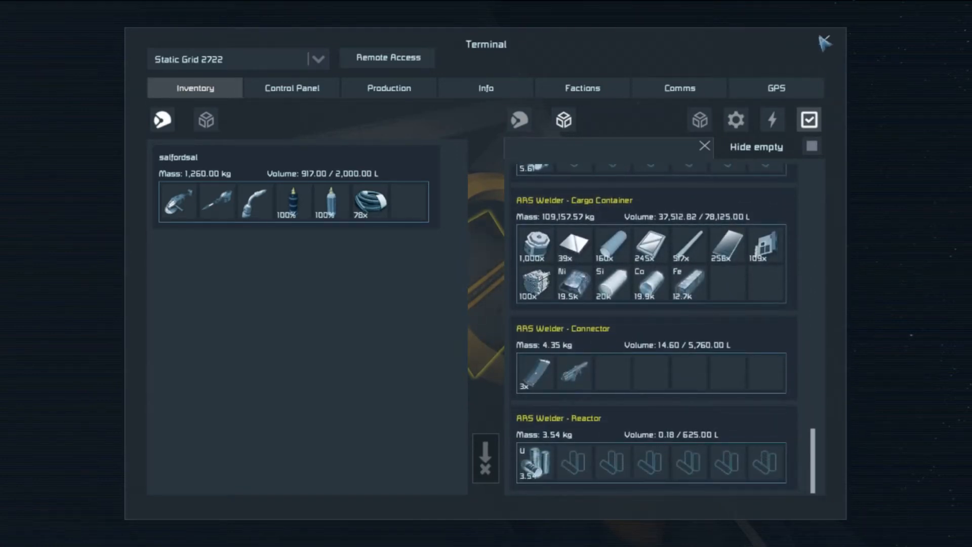
left_click(824, 40)
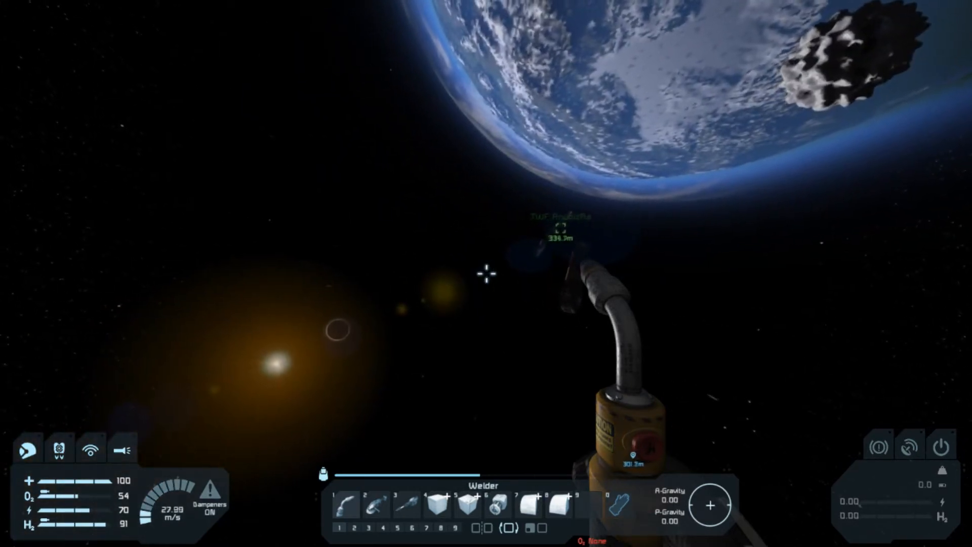
mouse_move(485, 275)
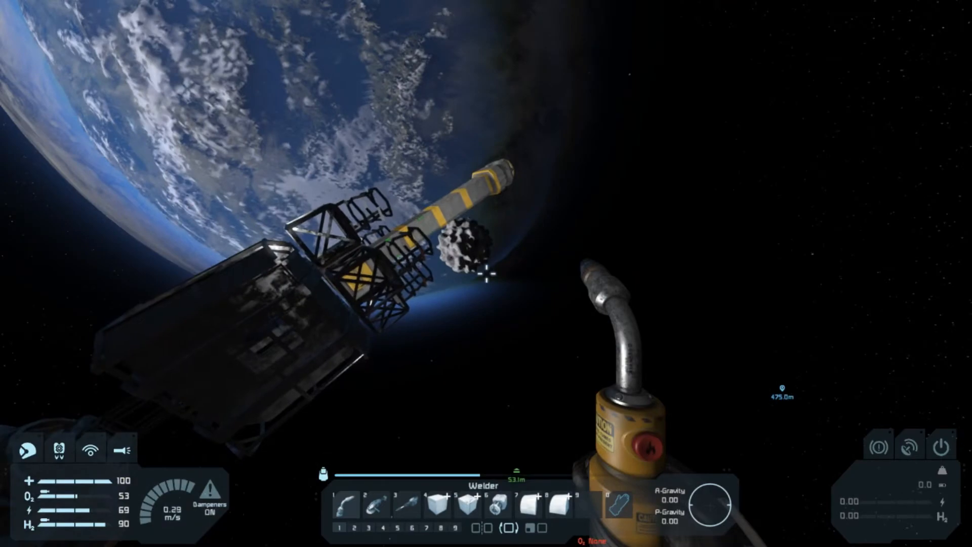
mouse_move(486, 276)
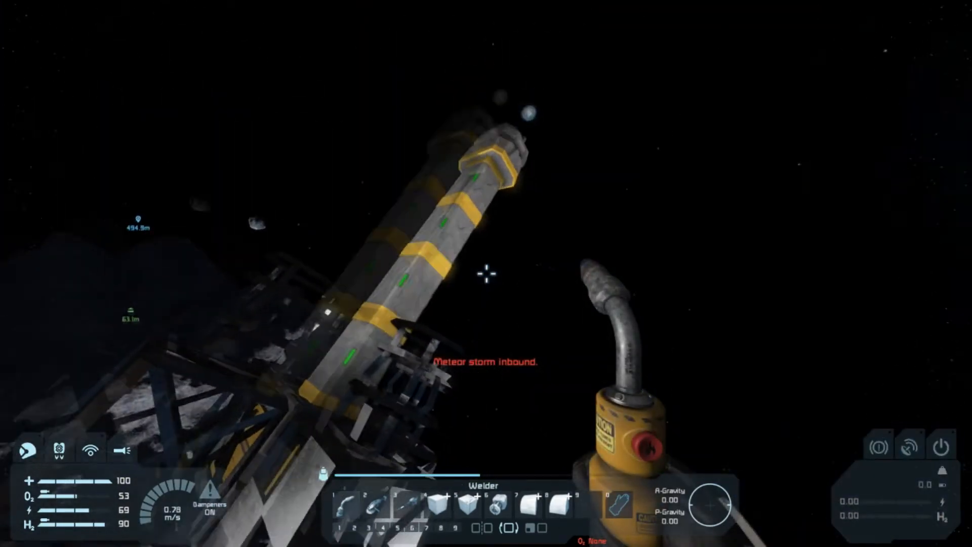
mouse_move(486, 275)
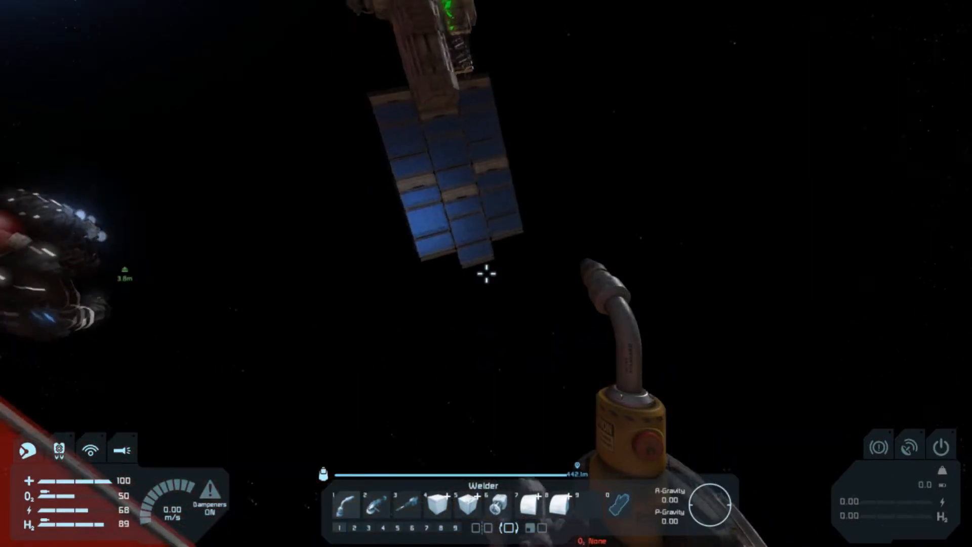
mouse_move(486, 274)
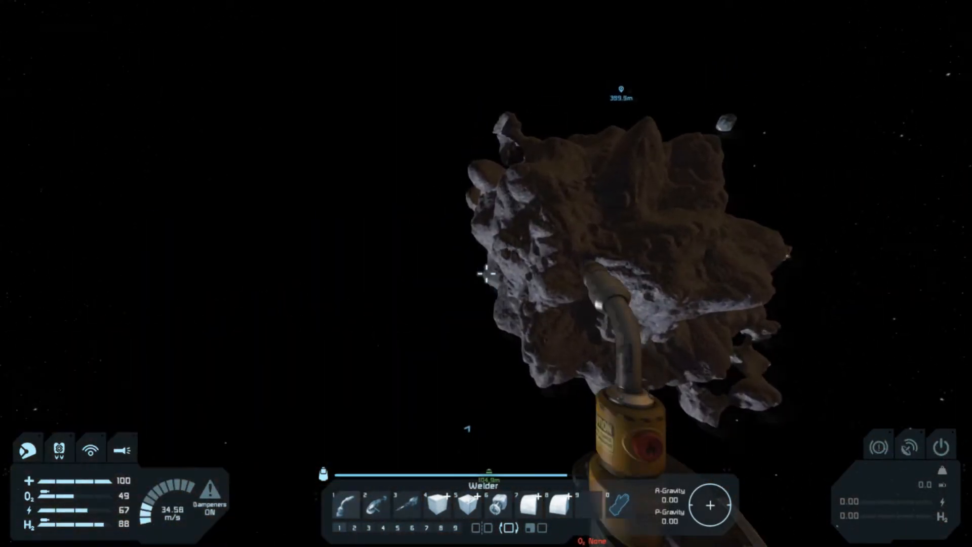
mouse_move(486, 273)
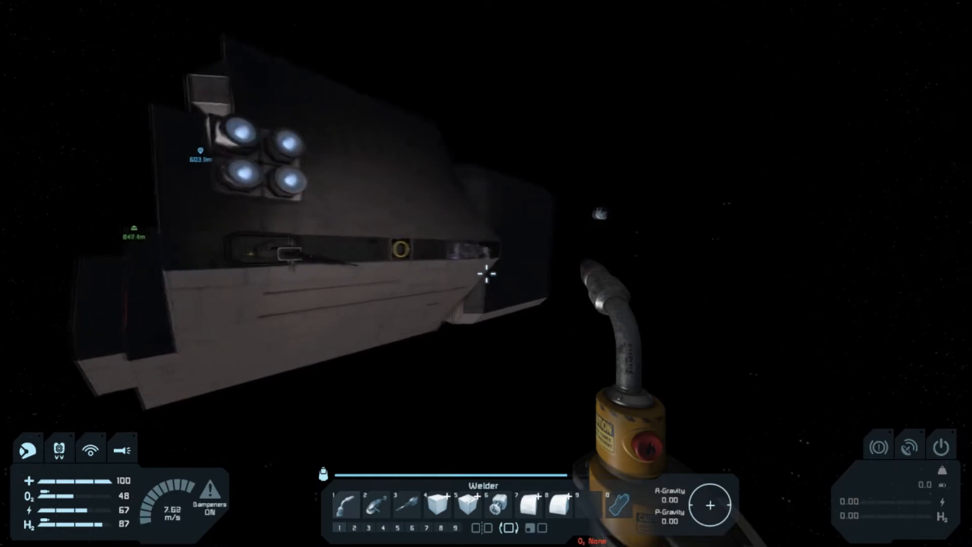
mouse_move(486, 274)
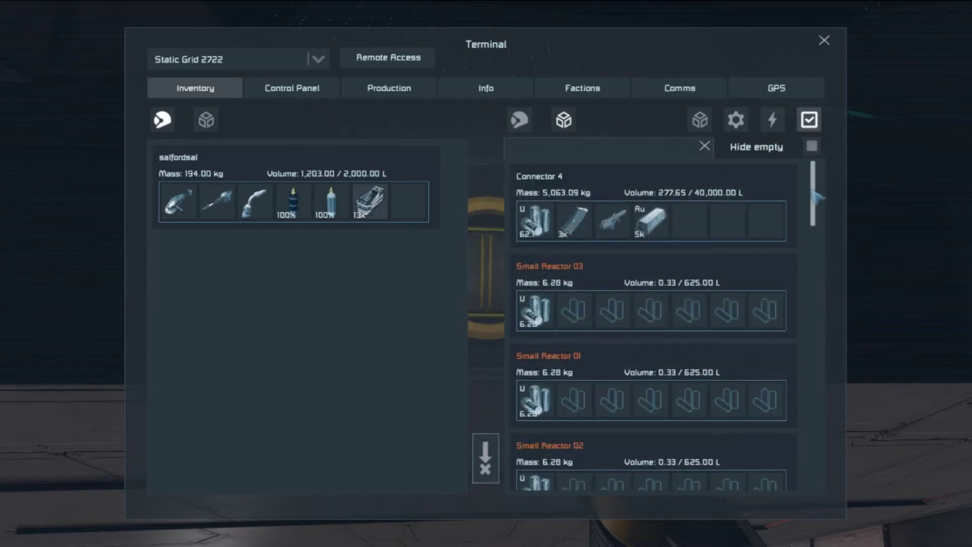
Scroll the container inventories, review the main assembler's queued 10-, 30- and 40-unit batches, then return to the inventory listing
scroll("down", 3)
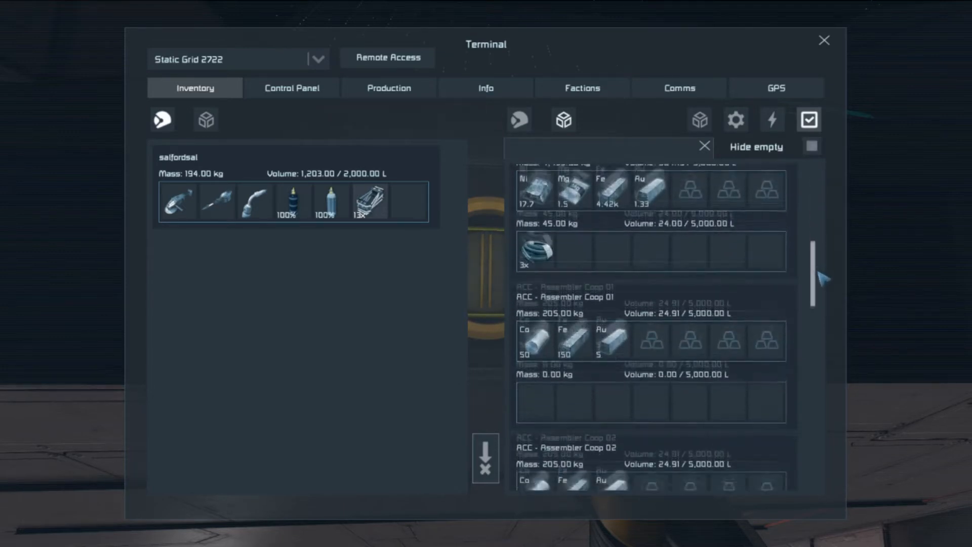
scroll("down", 3)
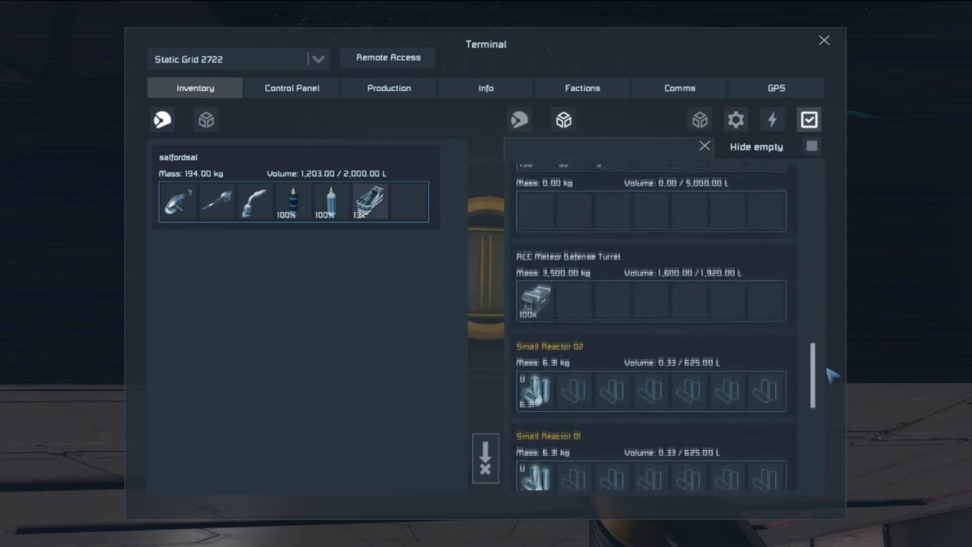
scroll("down", 3)
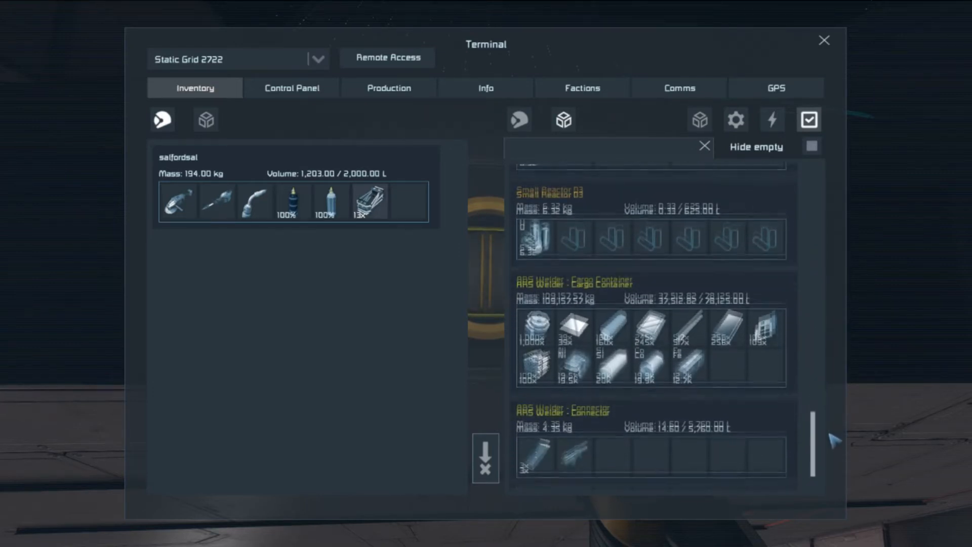
scroll("down", 3)
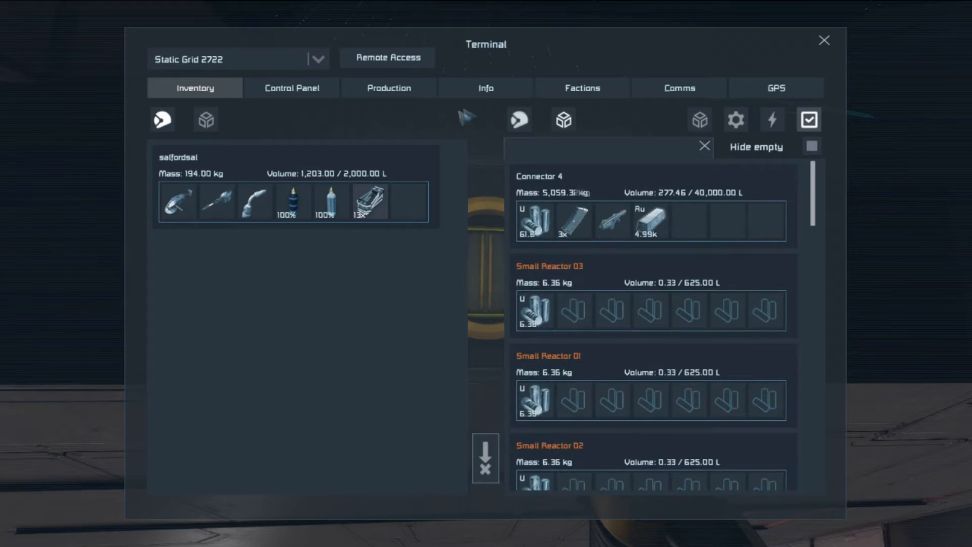
left_click(389, 87)
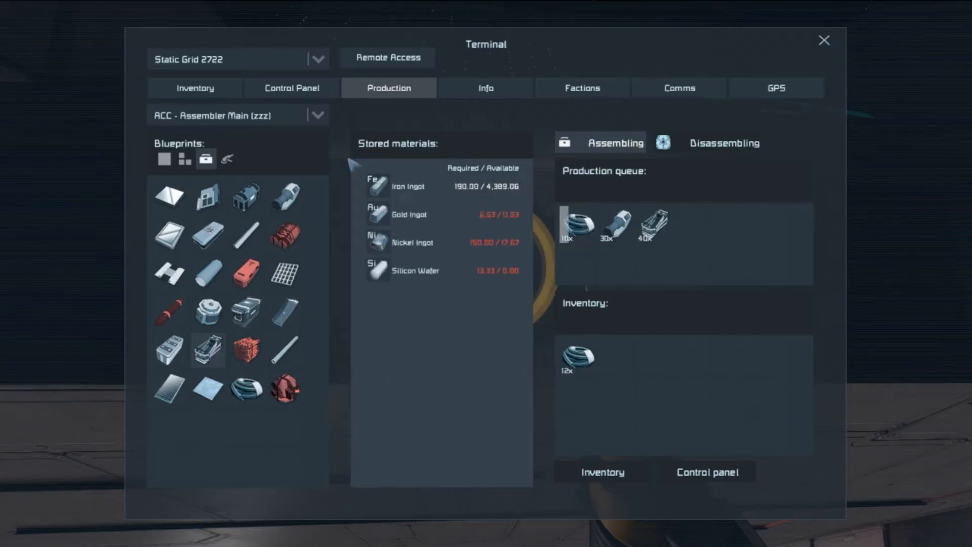
left_click(194, 87)
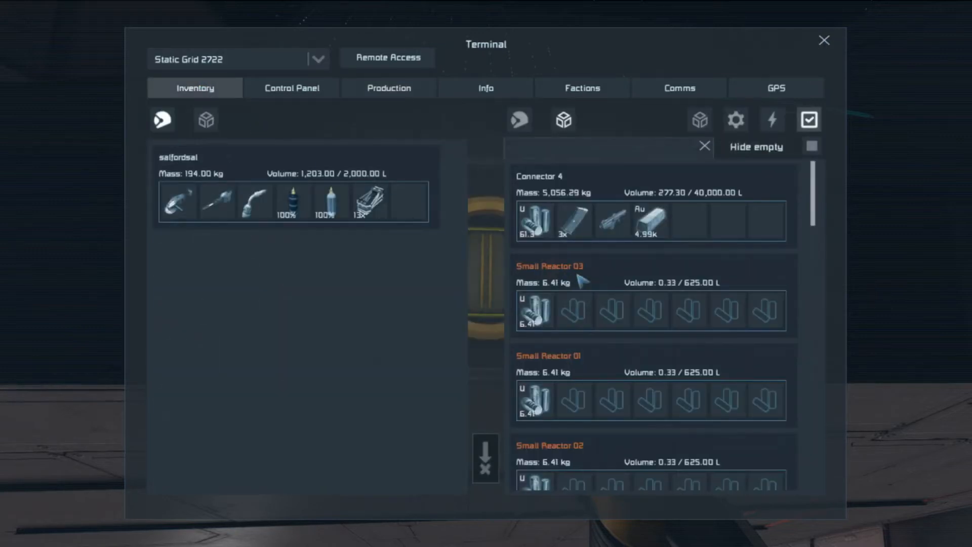
mouse_move(818, 173)
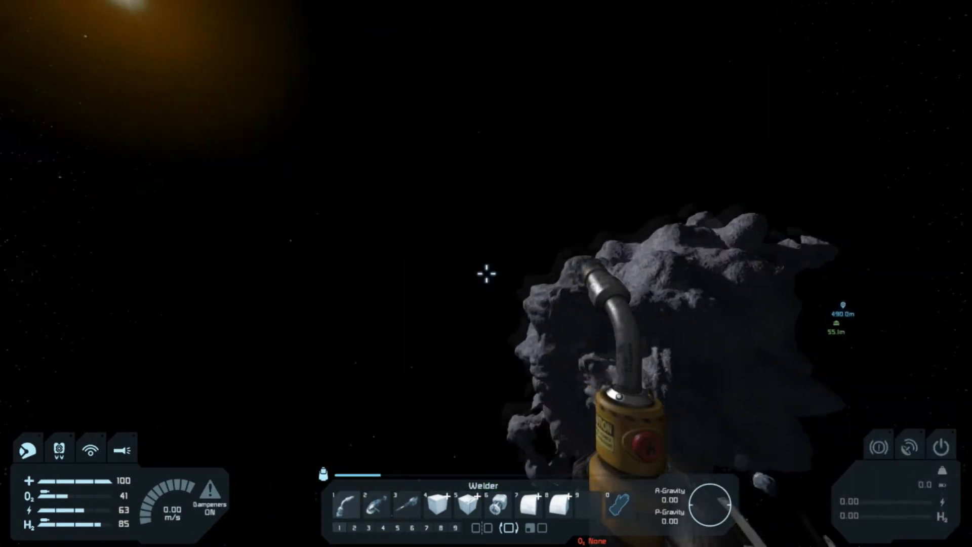
mouse_move(486, 274)
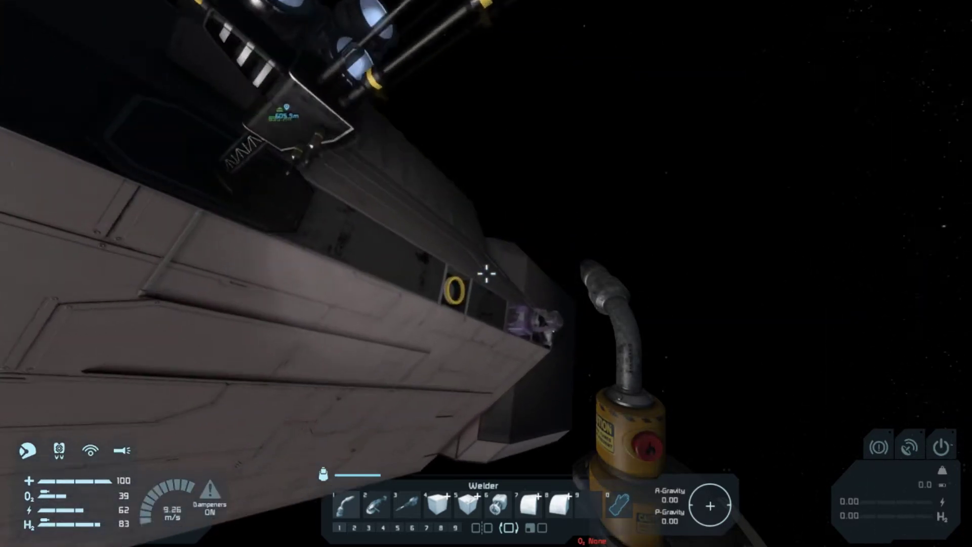
mouse_move(486, 277)
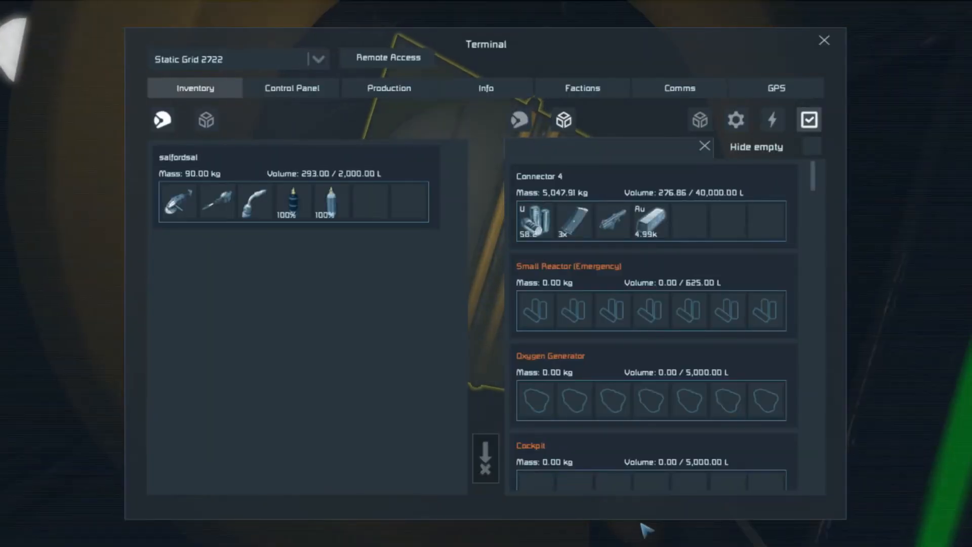
Switch the terminal to the main assembler's production view with its now-empty queue
left_click(388, 87)
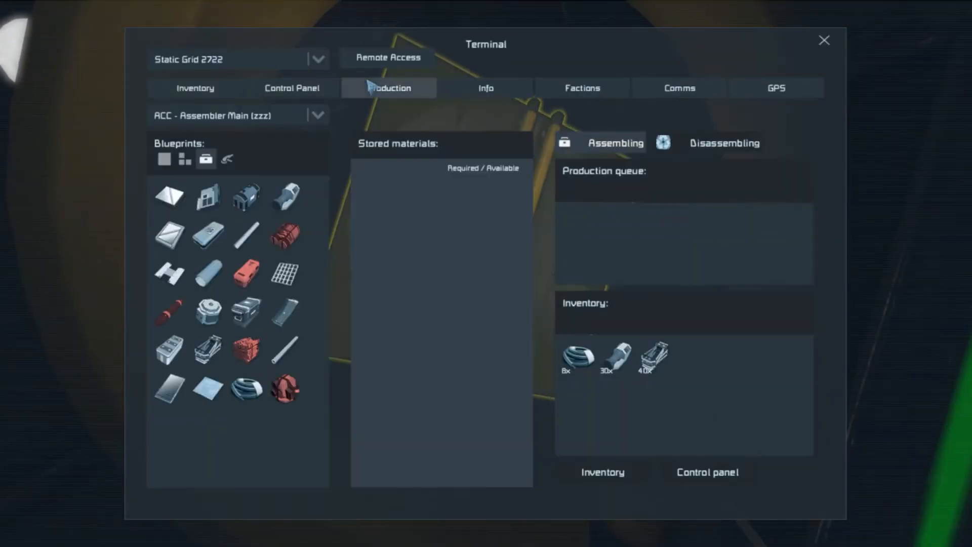
mouse_move(445, 225)
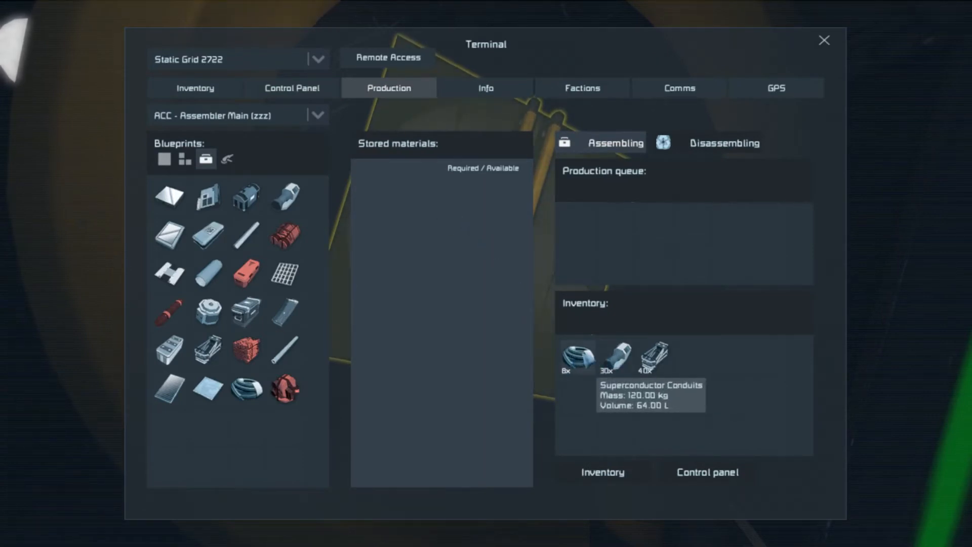
mouse_move(654, 356)
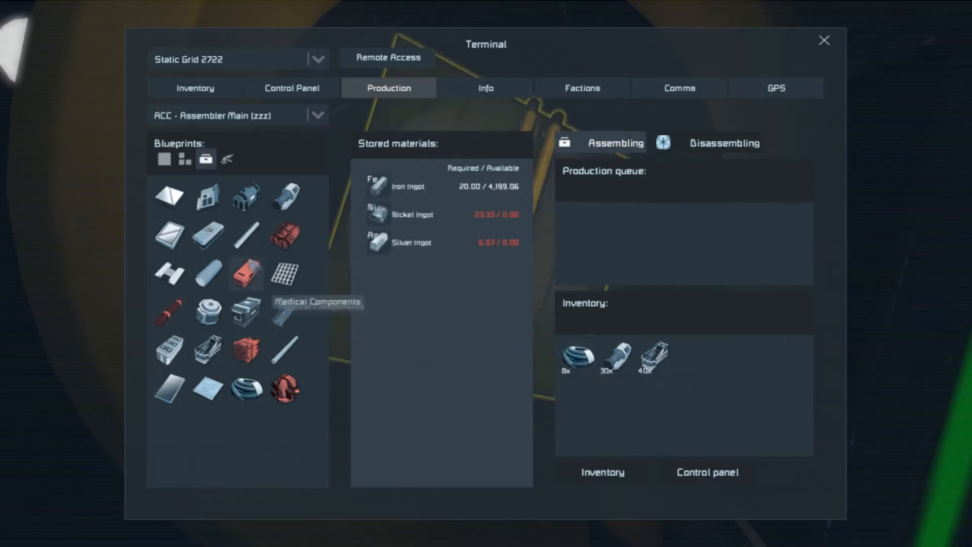
mouse_move(283, 274)
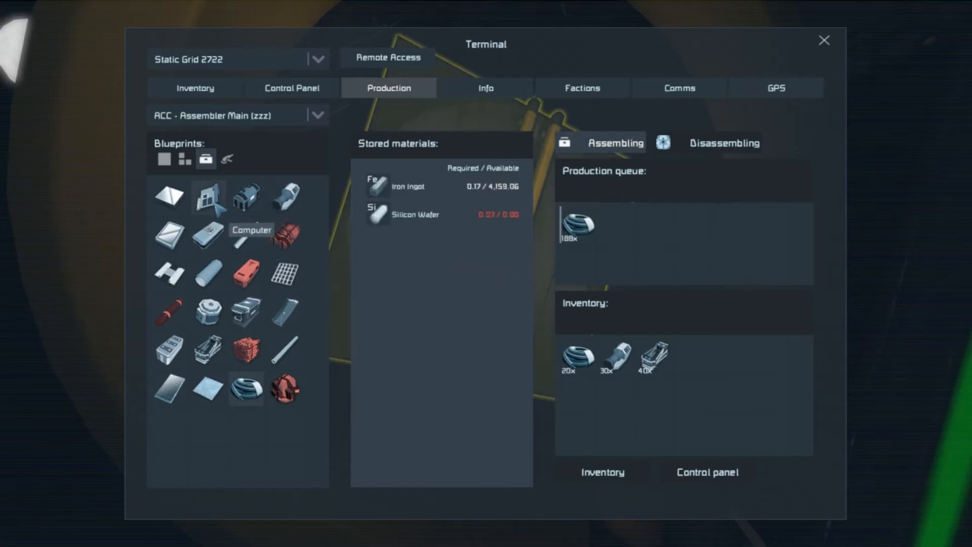
mouse_move(283, 389)
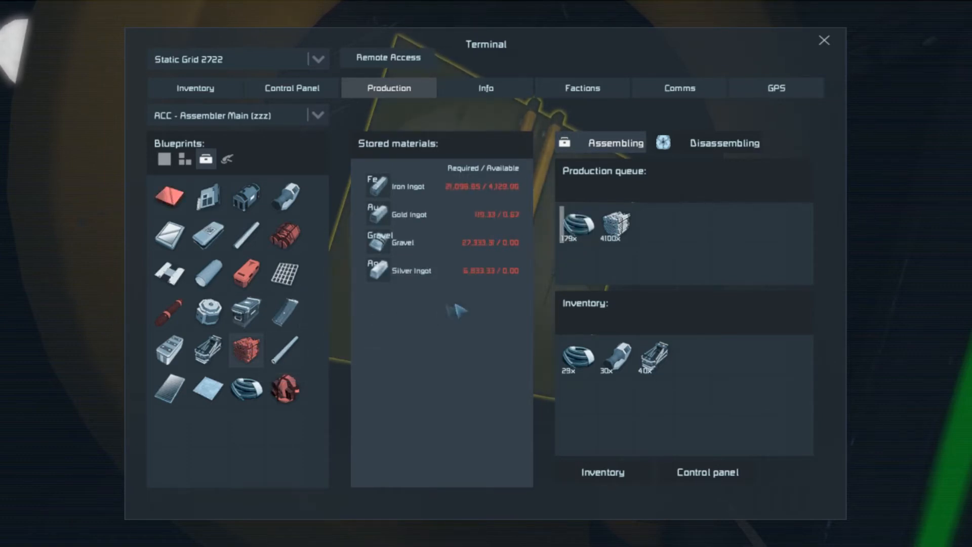
mouse_move(616, 225)
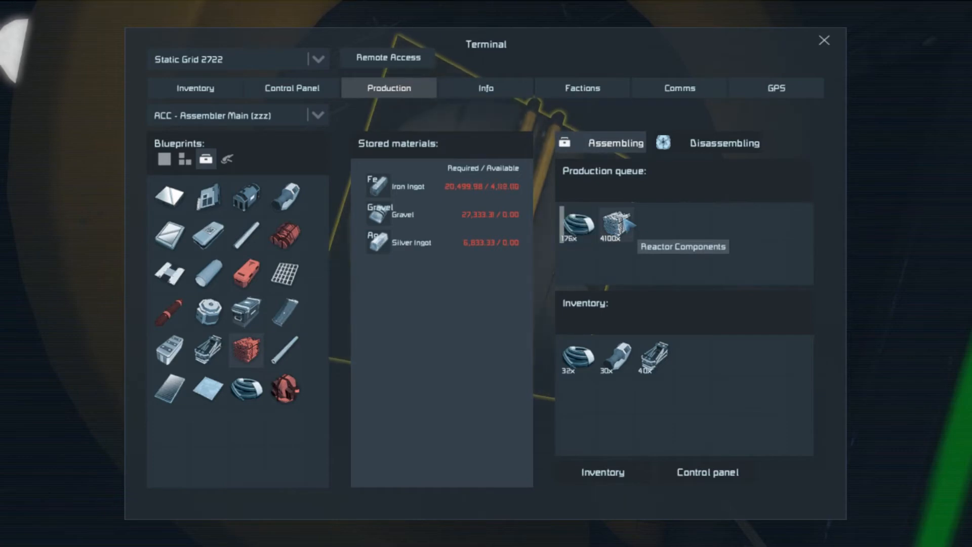
Switch the terminal from Production back to the station's inventory listing
left_click(194, 87)
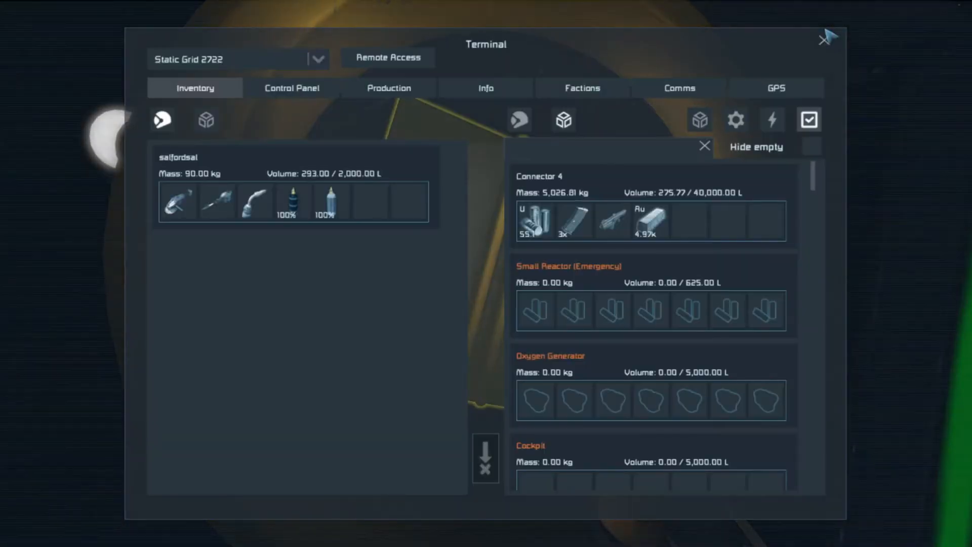
Enable Hide empty and scroll the stocked containers down to the assemblers
left_click(810, 147)
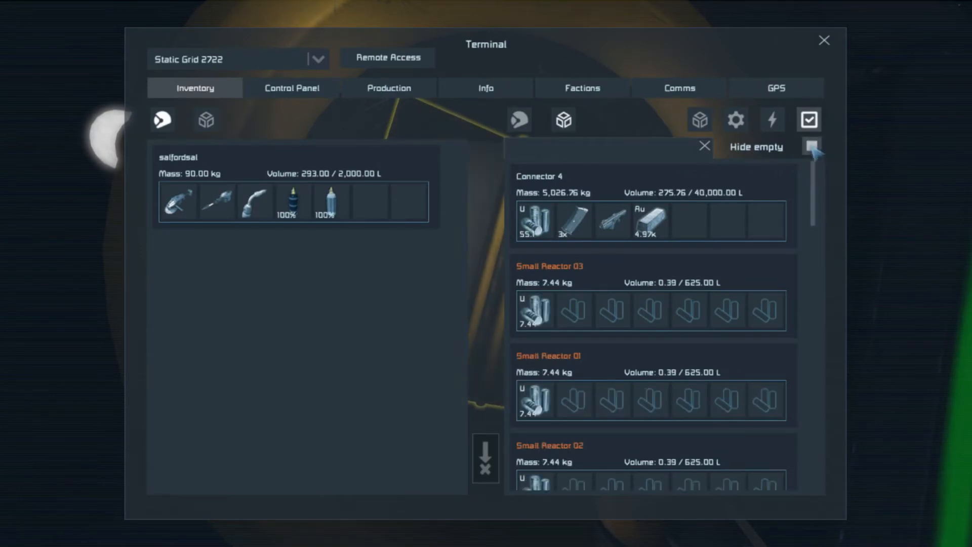
scroll("down", 3)
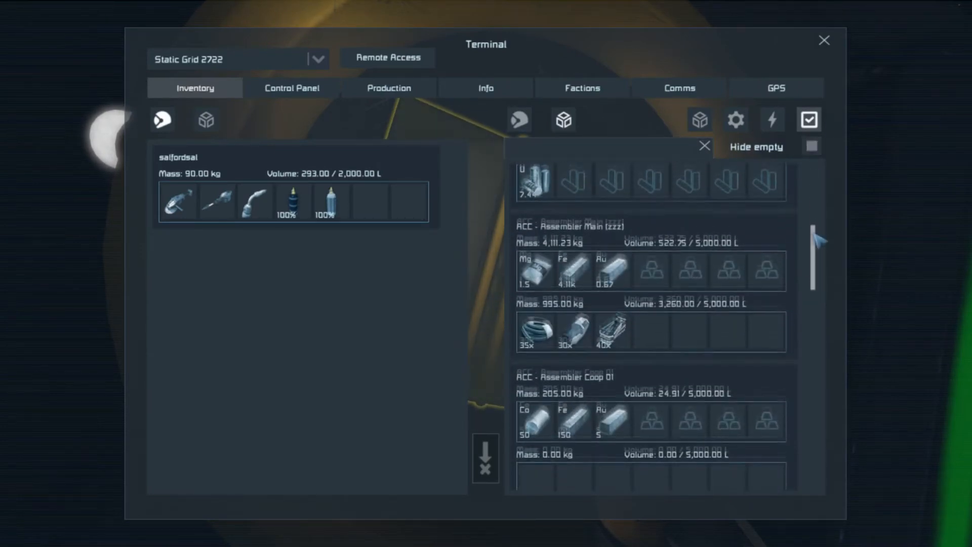
scroll("down", 3)
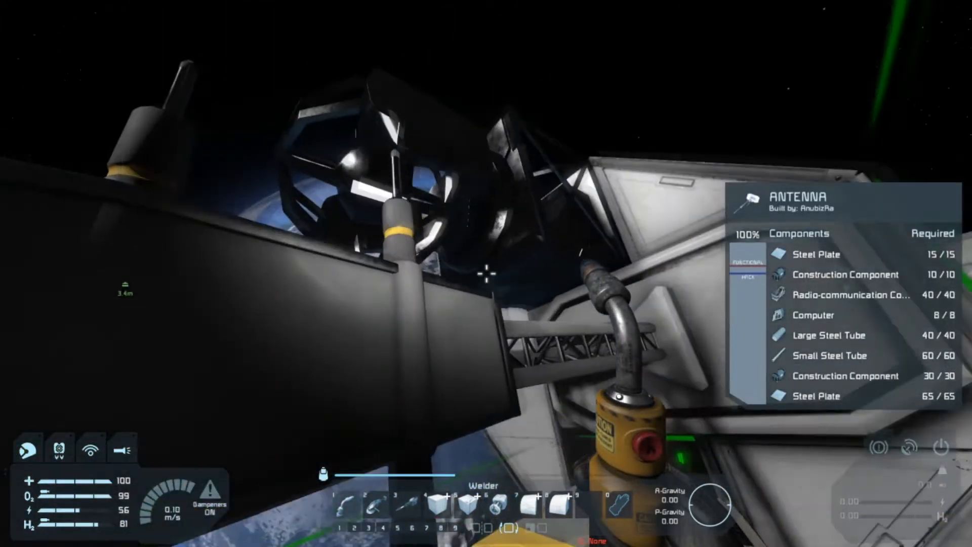
mouse_move(486, 273)
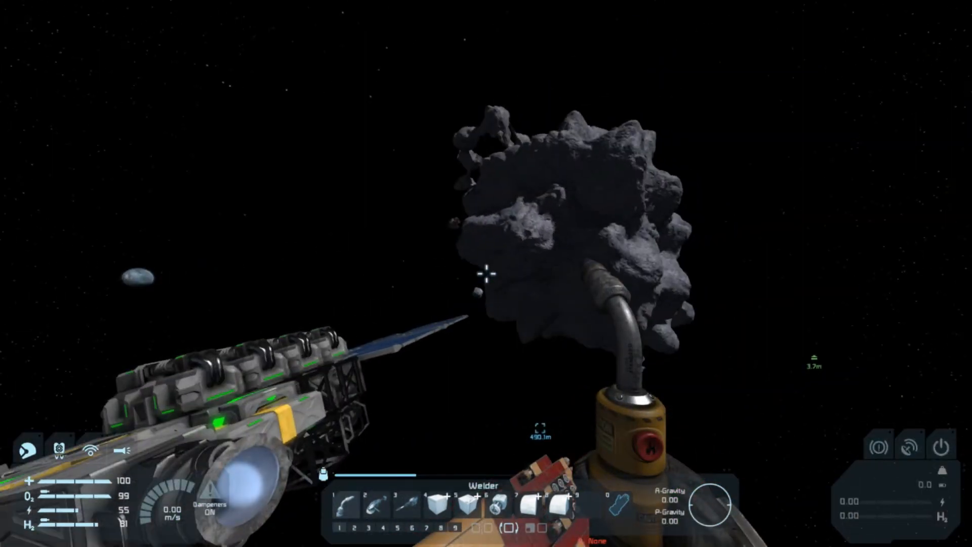
mouse_move(486, 274)
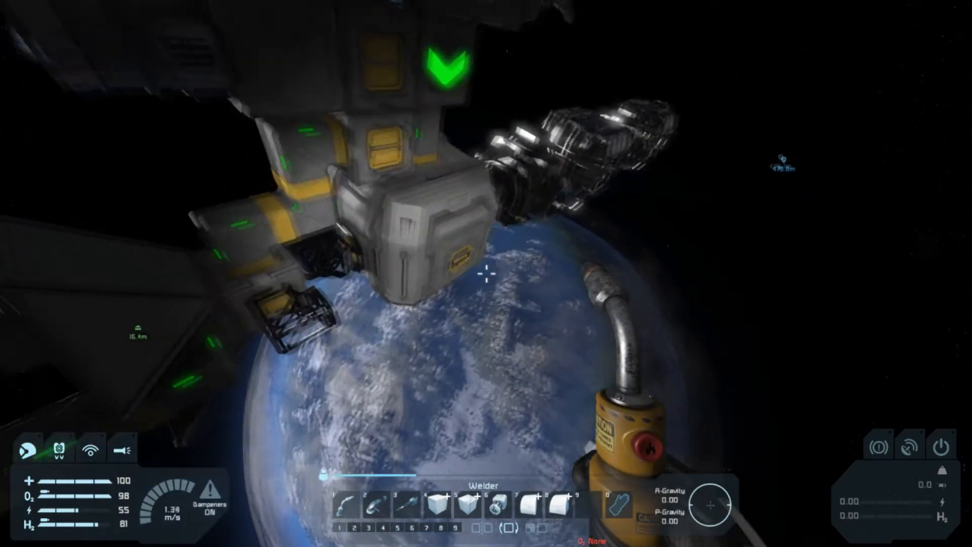
mouse_move(486, 274)
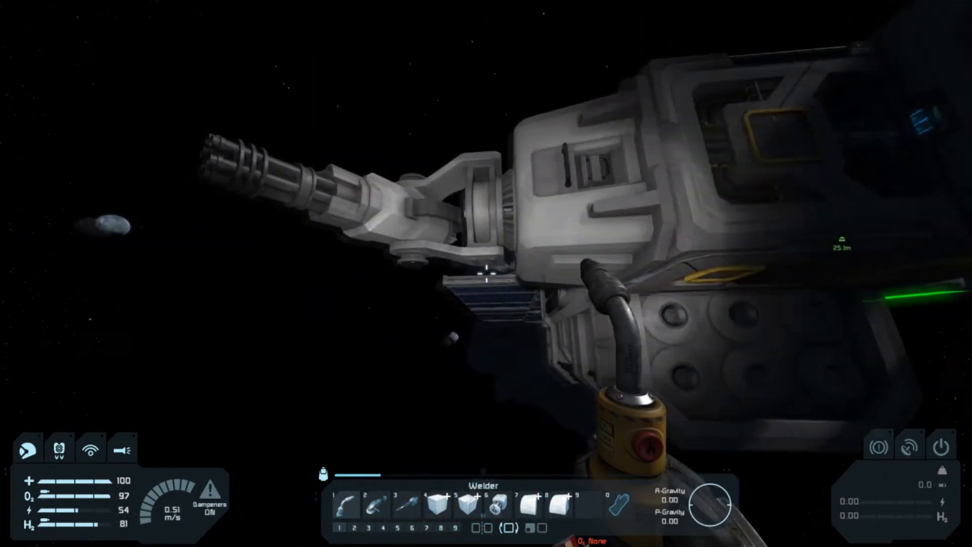
mouse_move(486, 274)
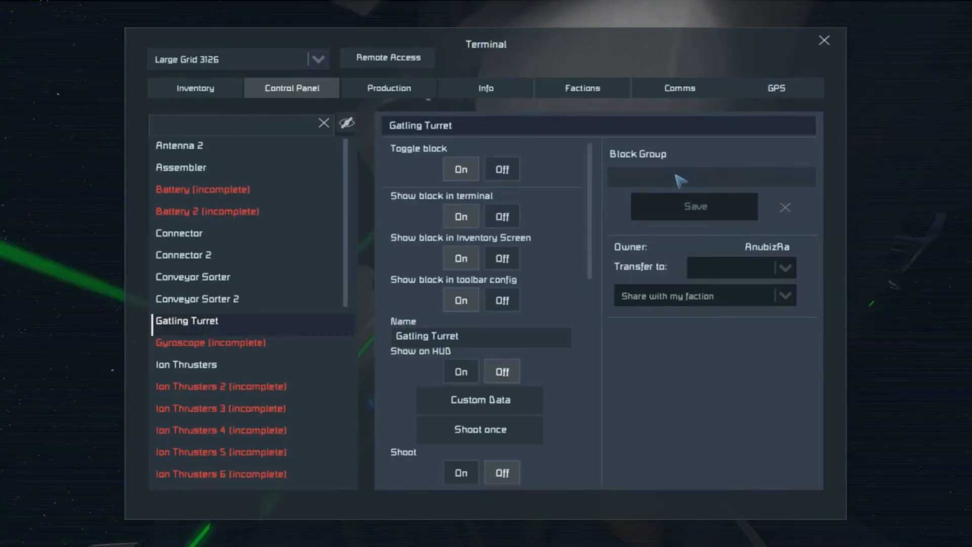
Scroll through the Gatling Turret's target options, then switch to the block inventories view
scroll("down", 3)
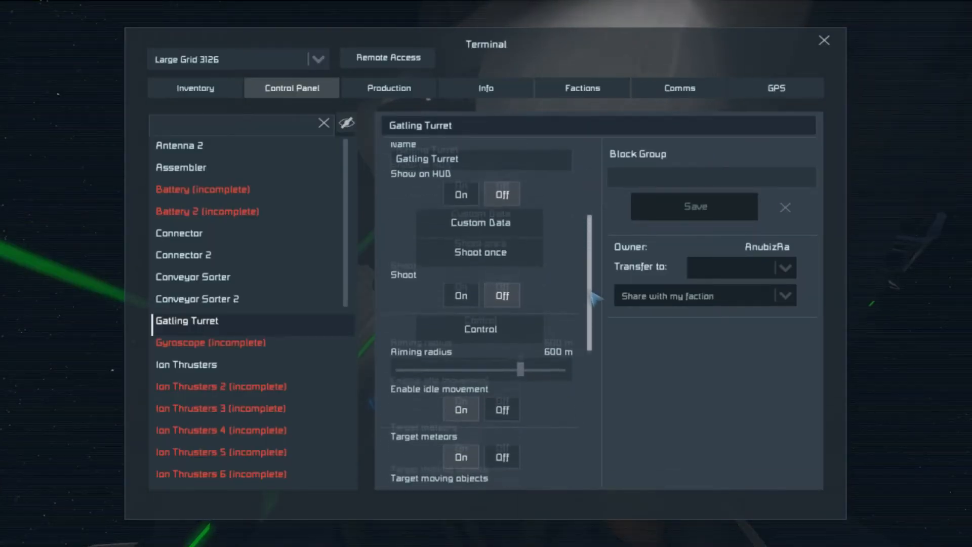
scroll("down", 3)
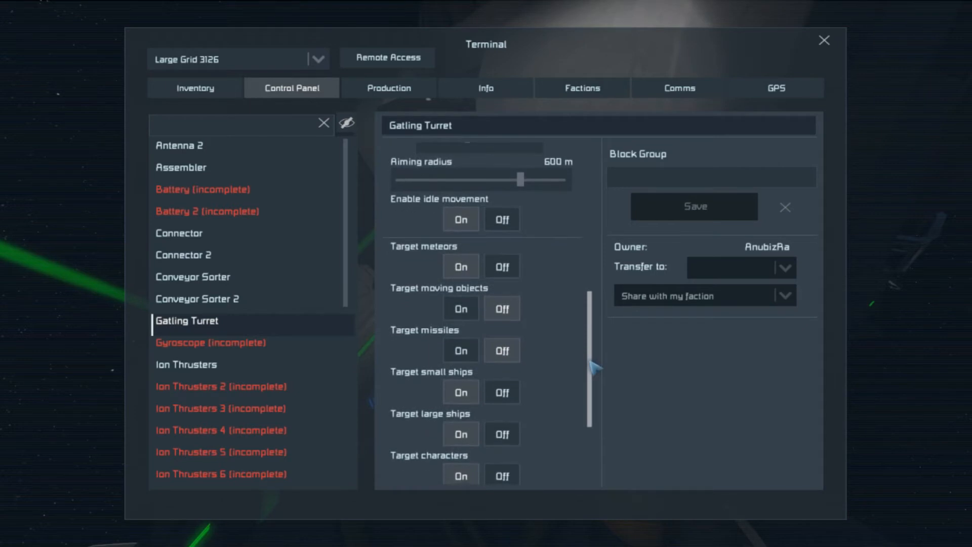
scroll("down", 3)
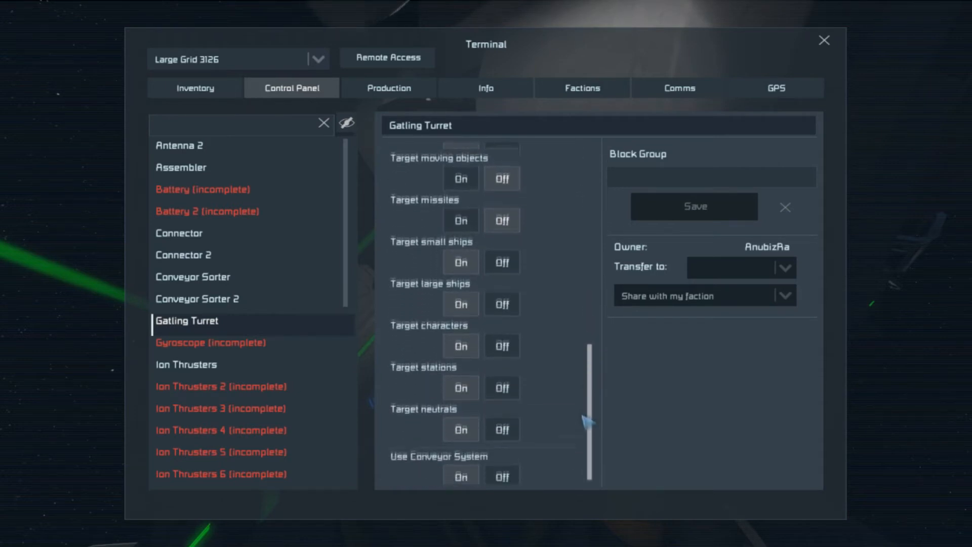
scroll("up", 3)
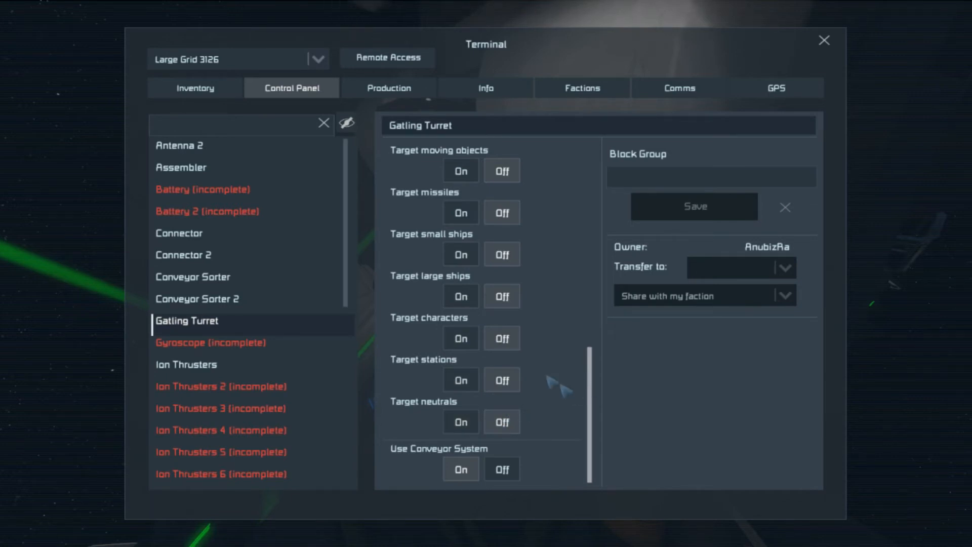
left_click(194, 87)
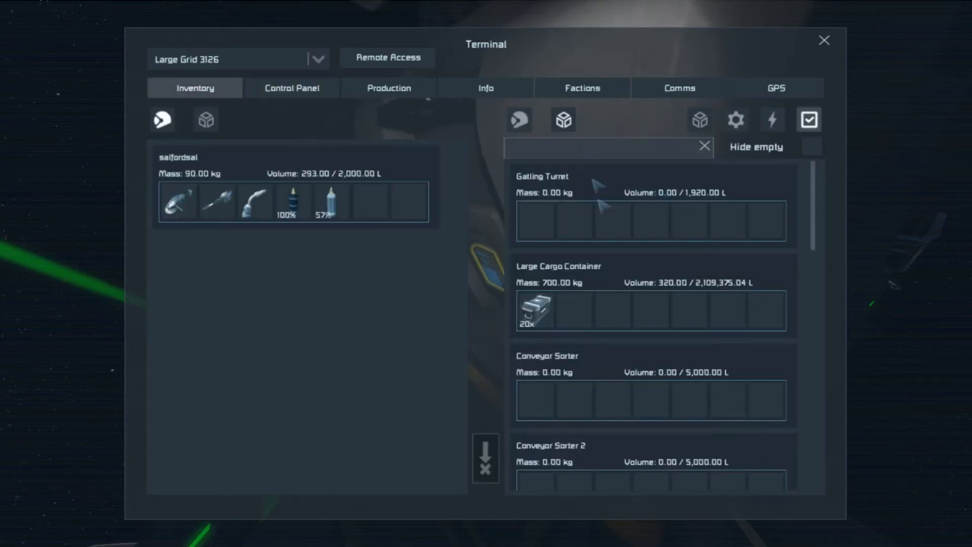
mouse_move(535, 310)
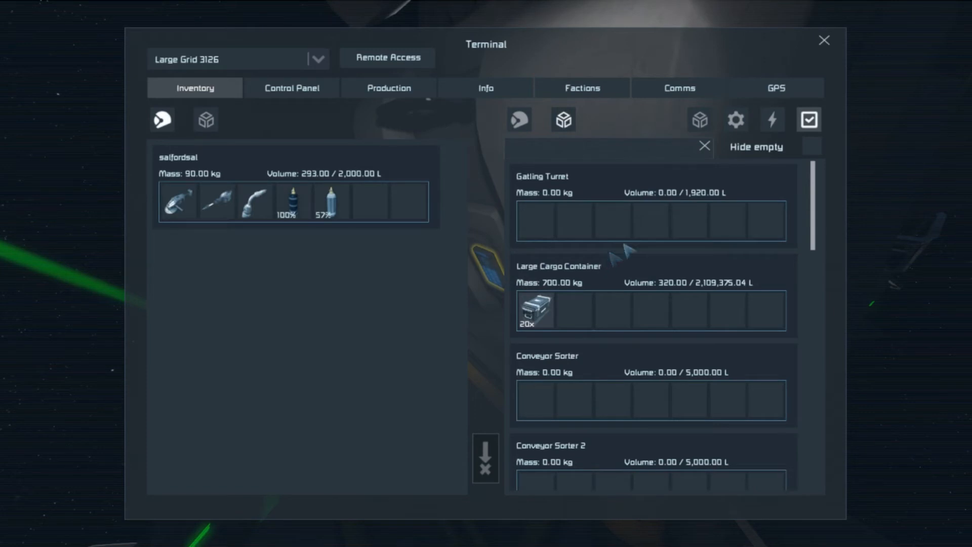
mouse_move(834, 47)
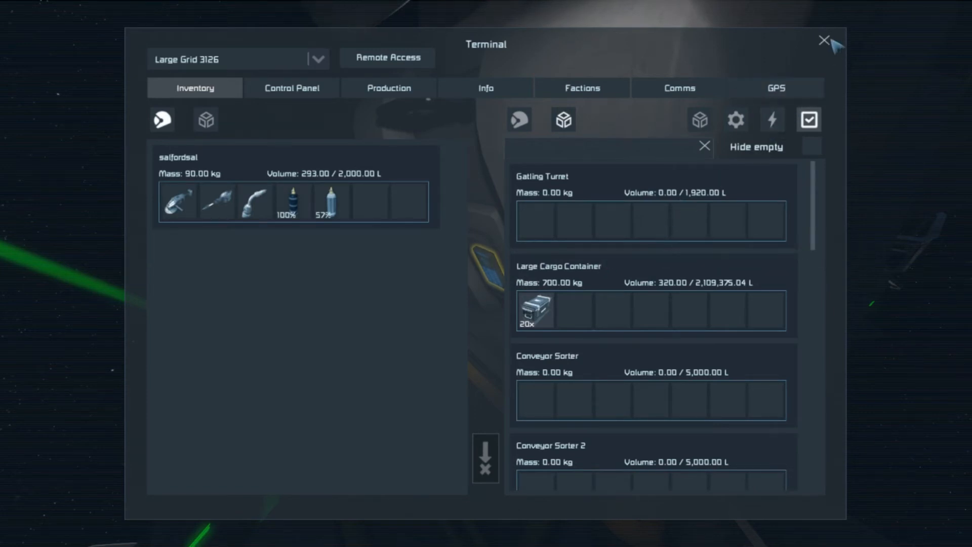
Close the station's terminal window
left_click(824, 40)
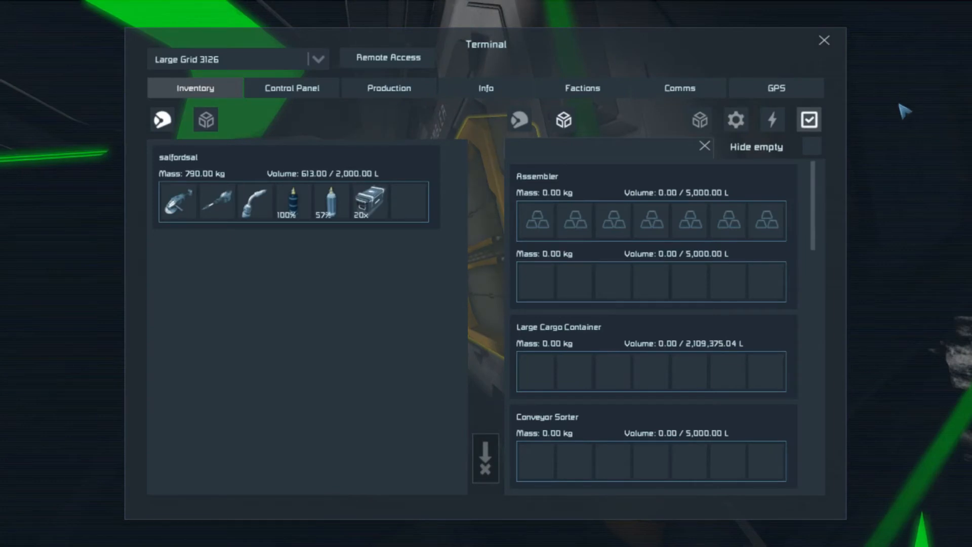
mouse_move(645, 164)
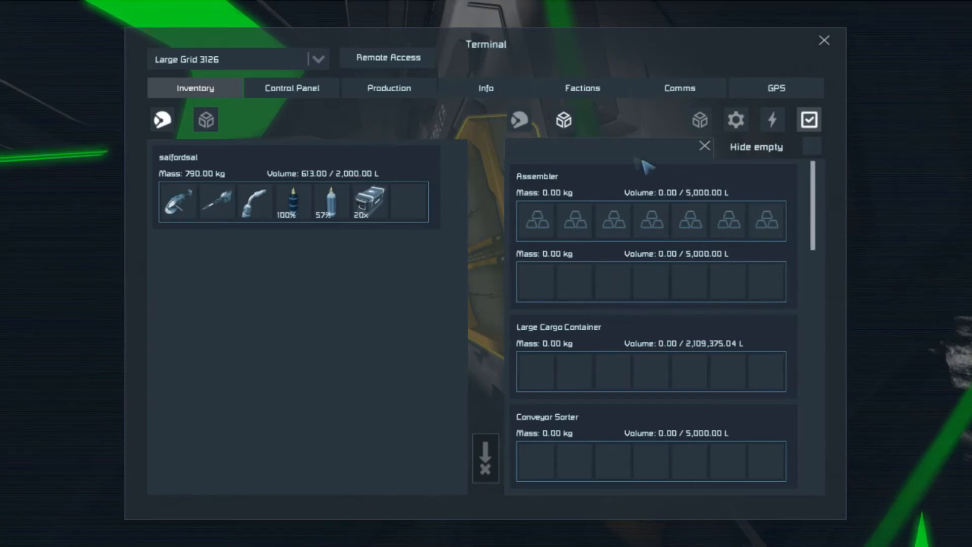
Filter the block inventory list with the search text 'tu'
type("t")
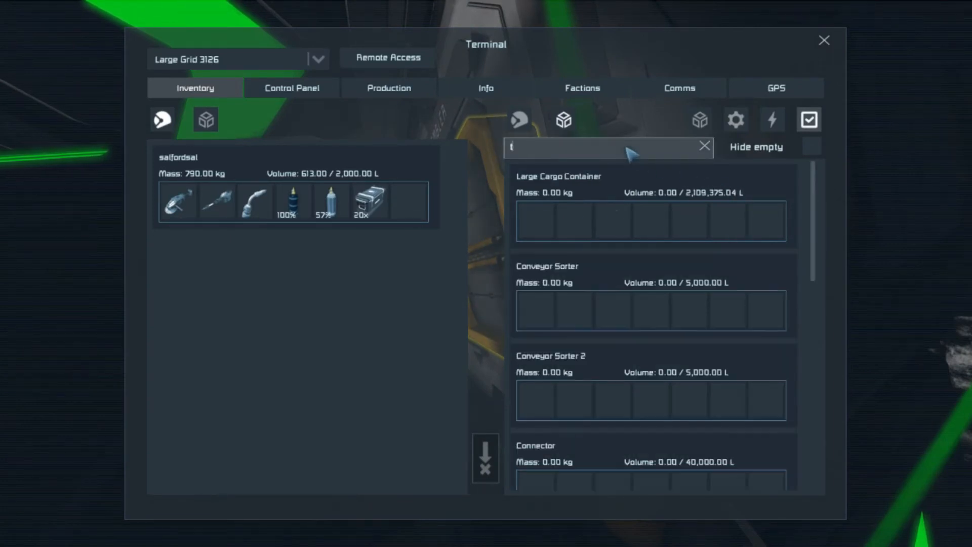
type("u")
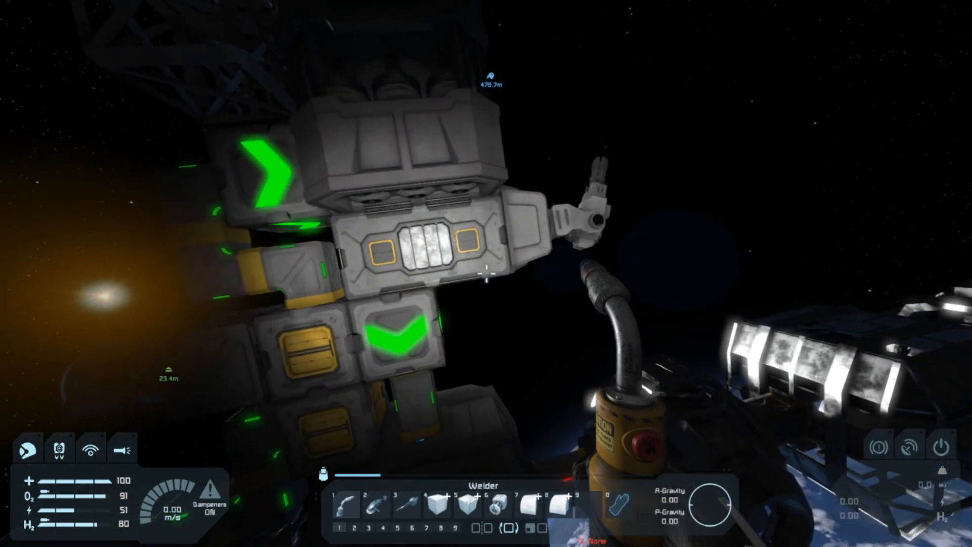
mouse_move(486, 273)
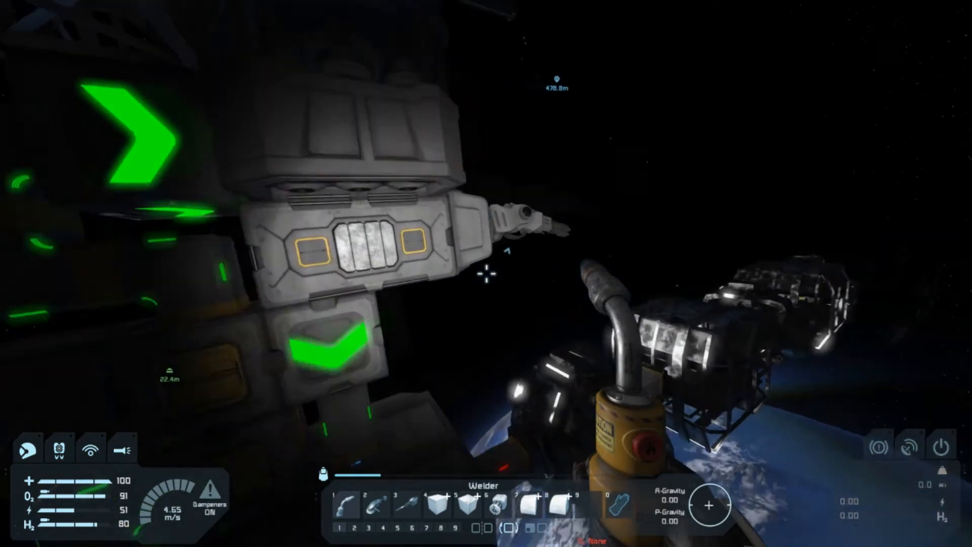
mouse_move(486, 273)
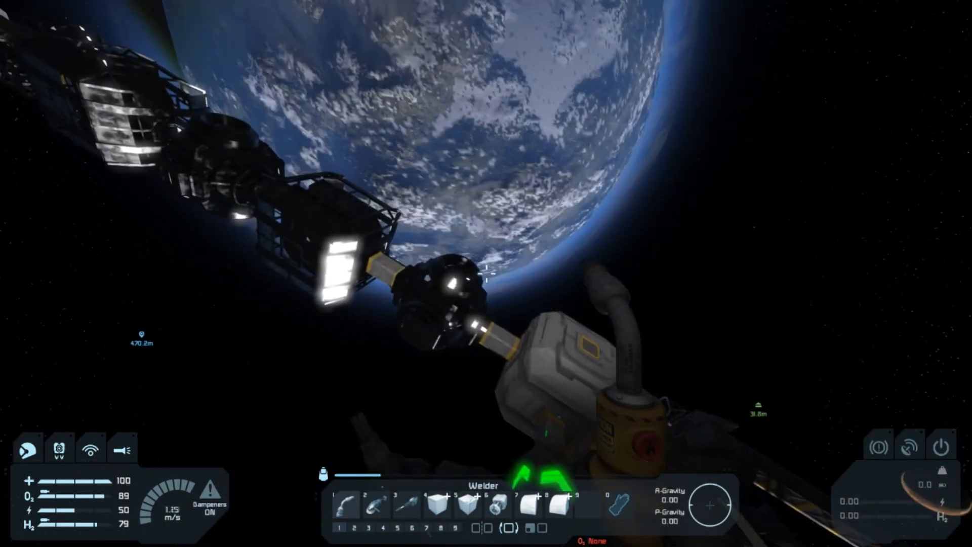
mouse_move(486, 273)
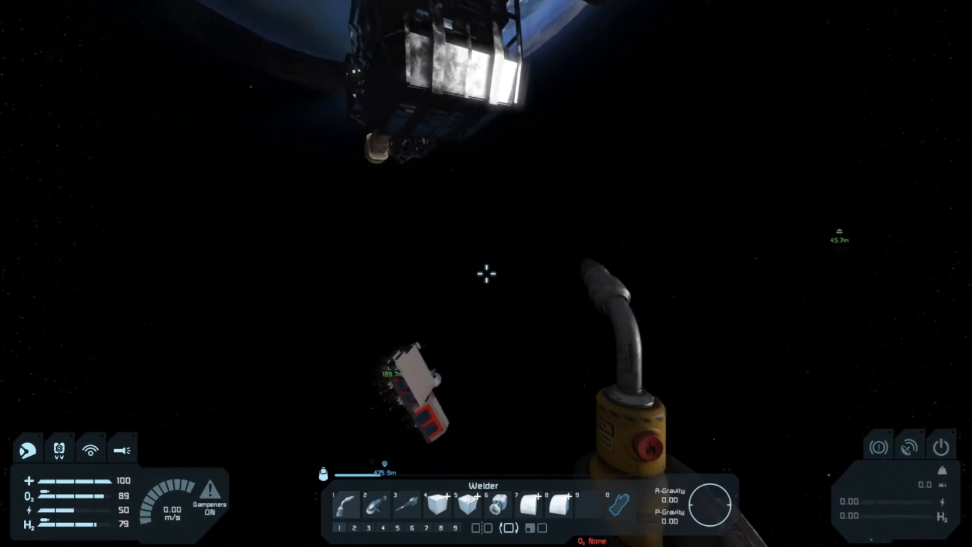
mouse_move(486, 272)
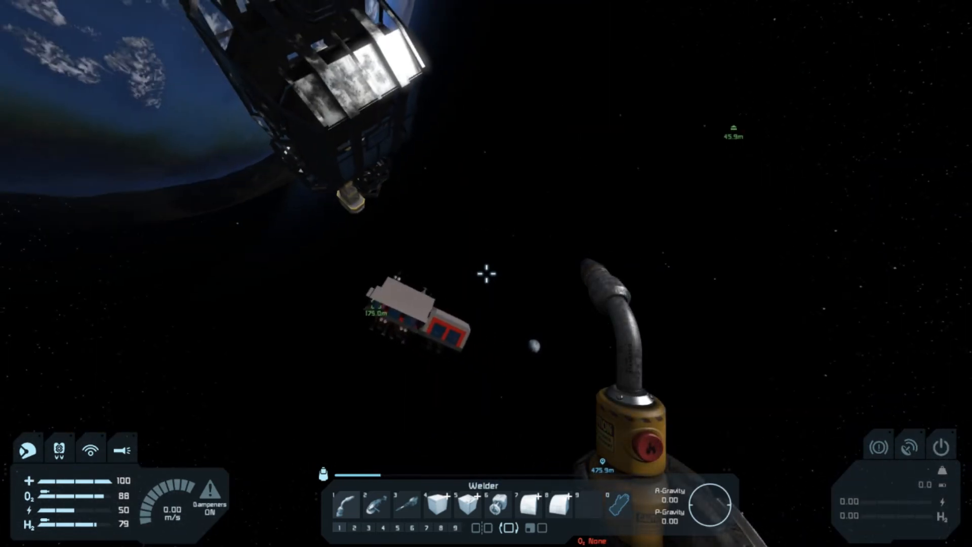
mouse_move(486, 273)
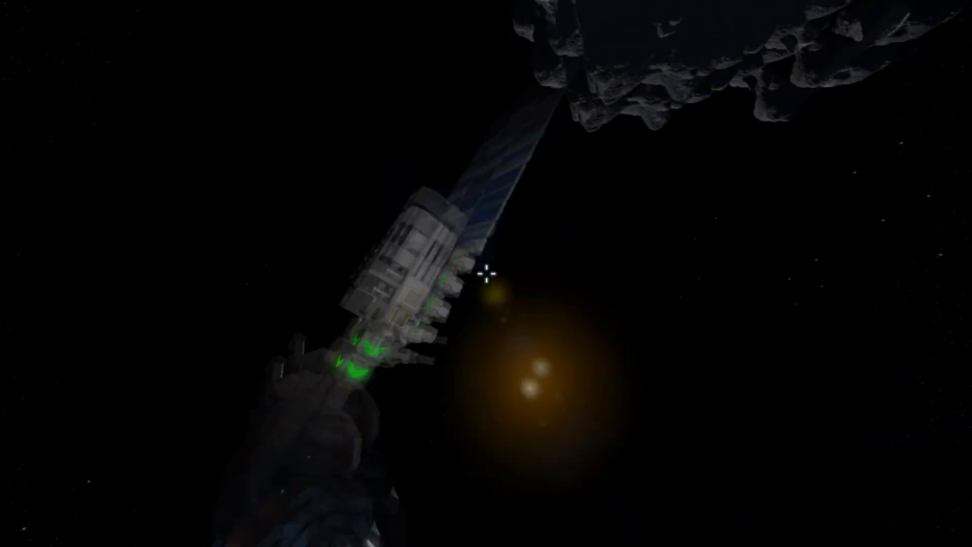
mouse_move(487, 274)
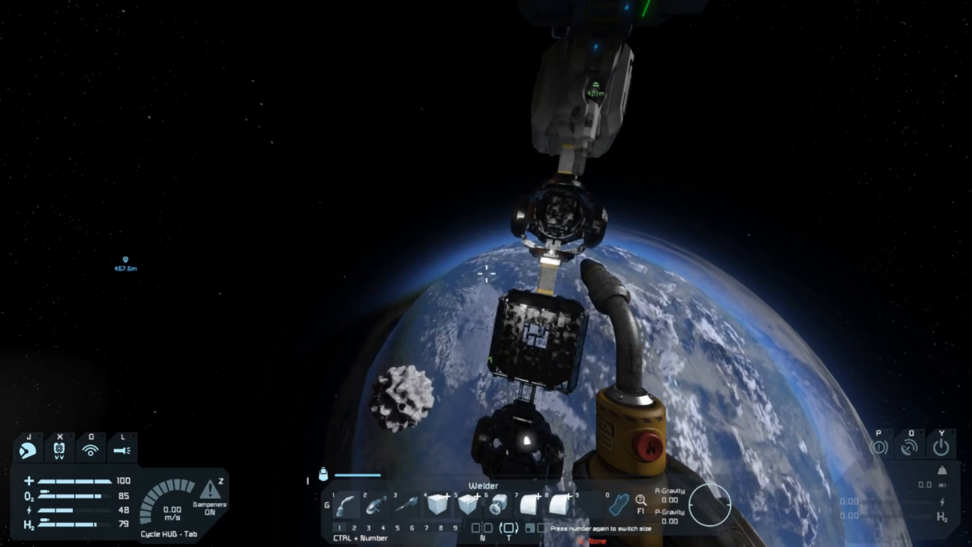
mouse_move(486, 274)
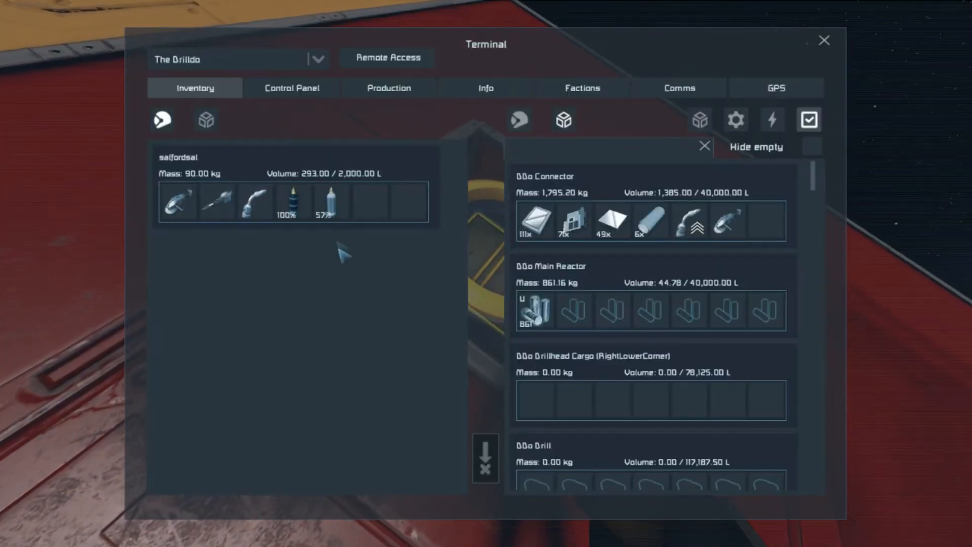
mouse_move(781, 186)
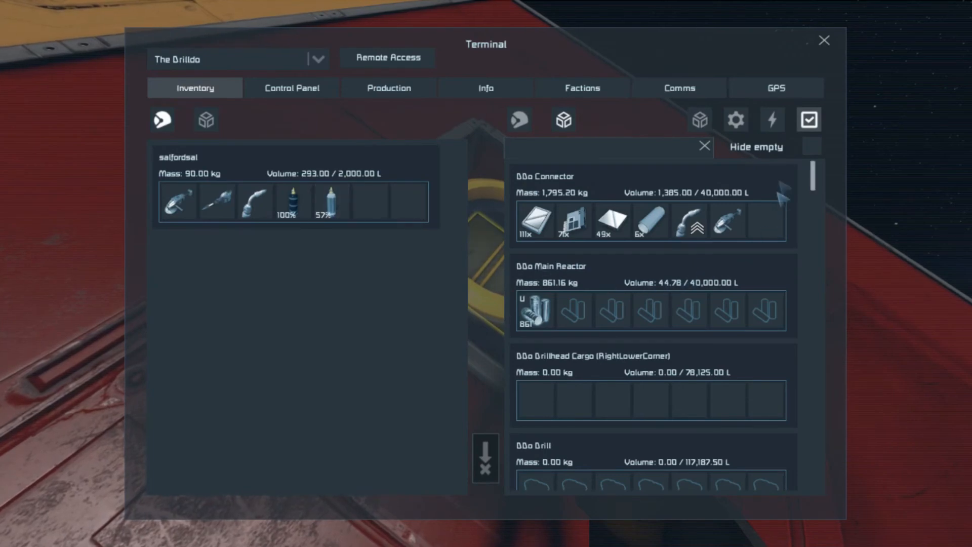
Scroll the drill ship's block list past its connector and main reactor
scroll("down", 3)
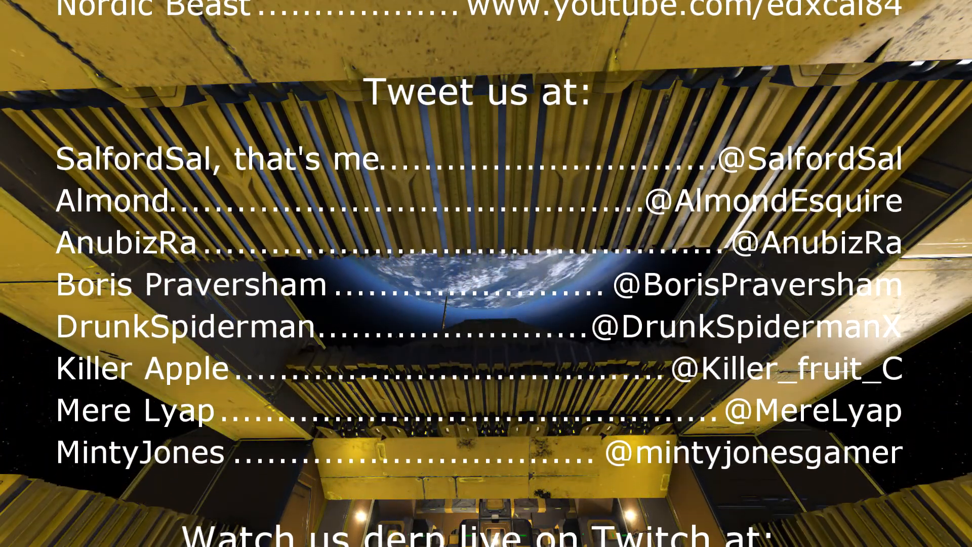
Scroll back up while the closing credits roll past the Twitter and Twitch links
scroll("up", 3)
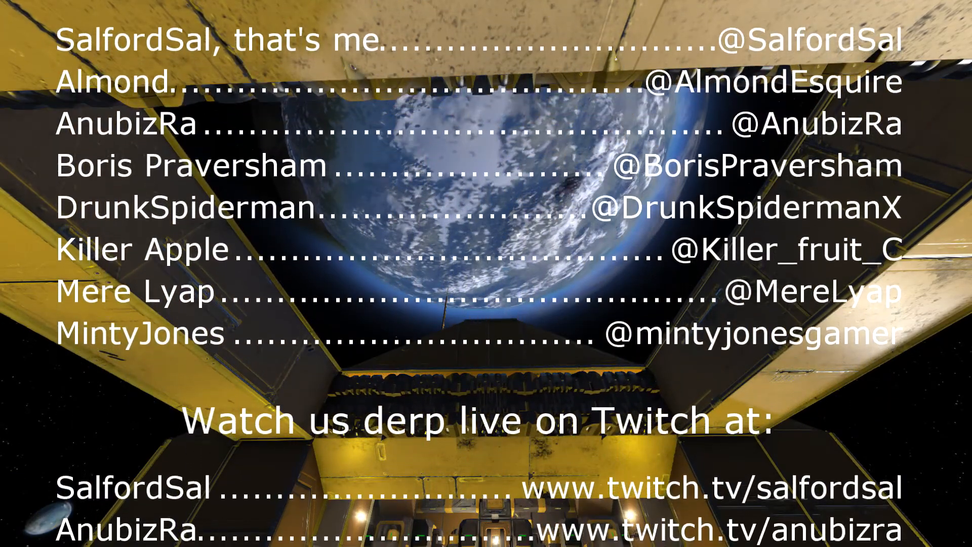
scroll("up", 3)
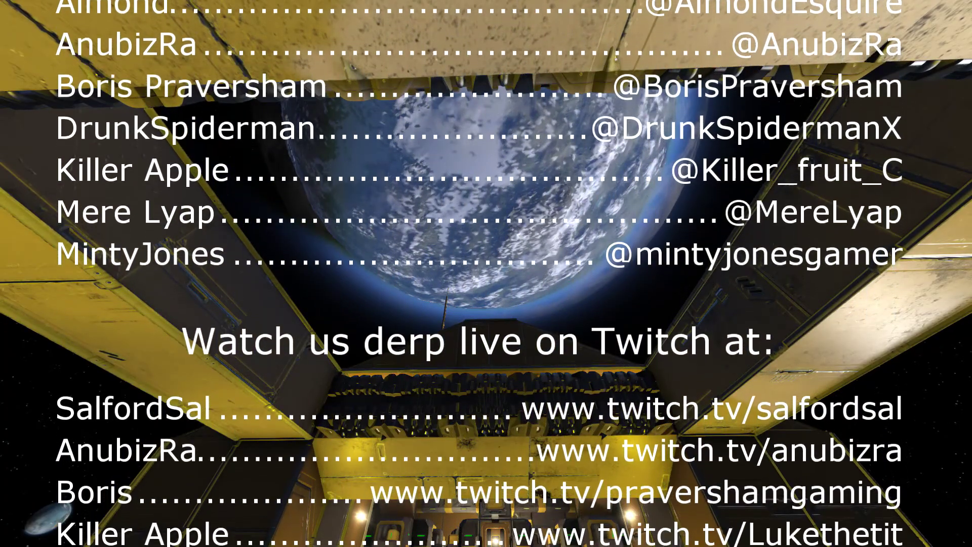
scroll("up", 3)
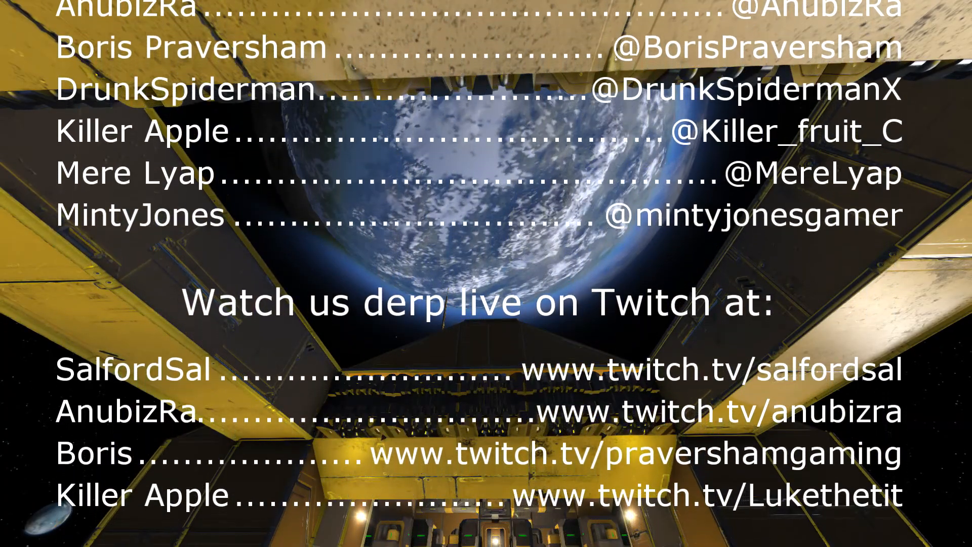